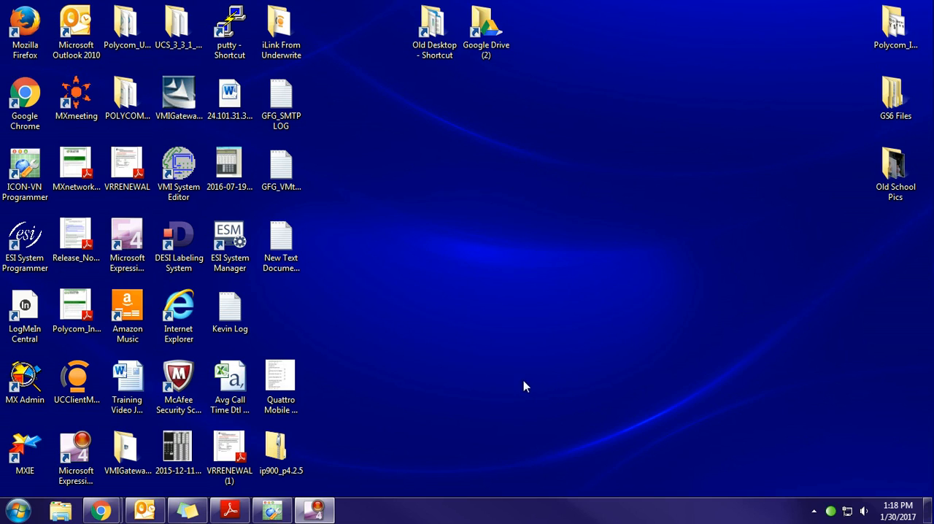
# - Launch ICON-VN Programmer from the desktop shortcut with the ClubCom_v10_Nov14 database loaded
pyautogui.click(24, 164)
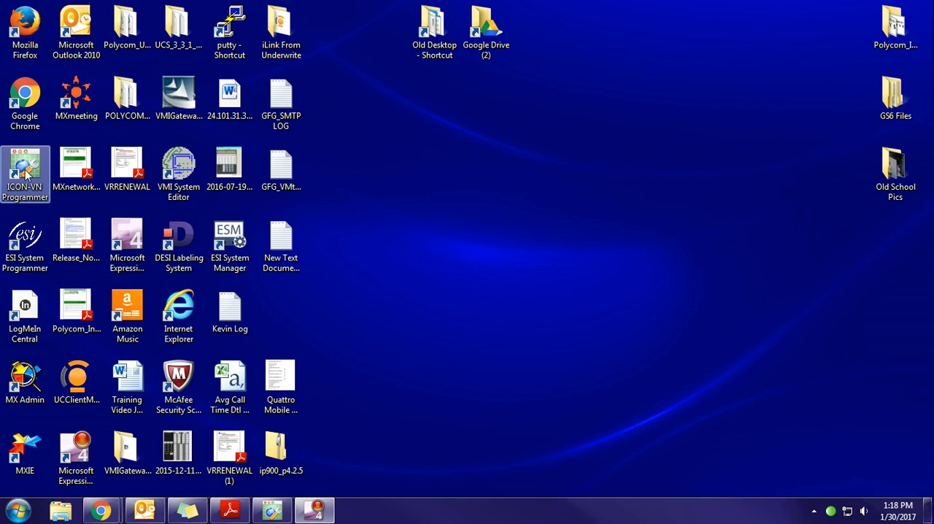
pyautogui.doubleClick(24, 163)
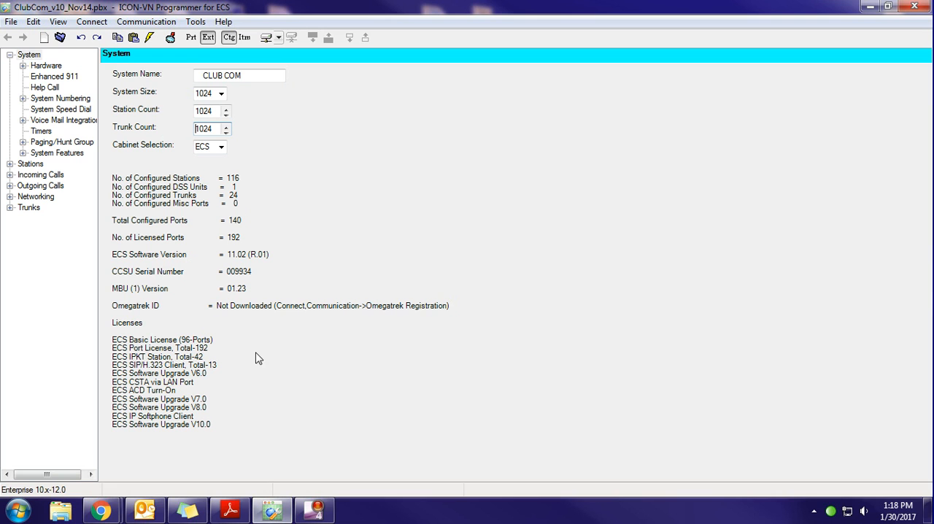
pyautogui.moveTo(245, 312)
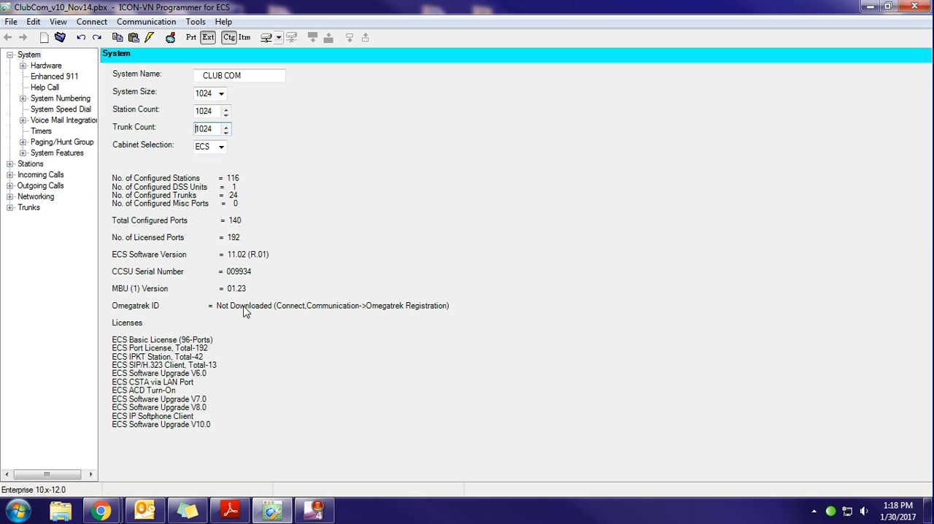
pyautogui.moveTo(45, 96)
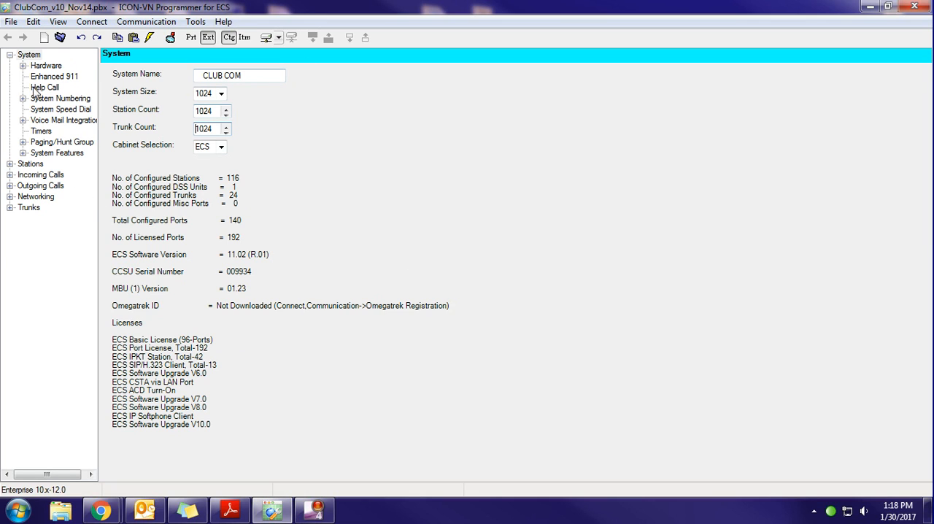
pyautogui.click(12, 27)
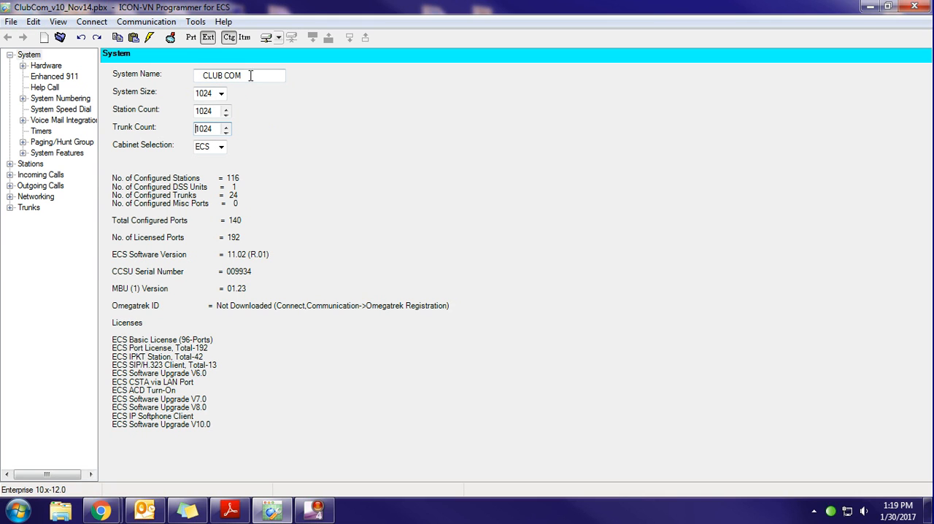
pyautogui.moveTo(301, 102)
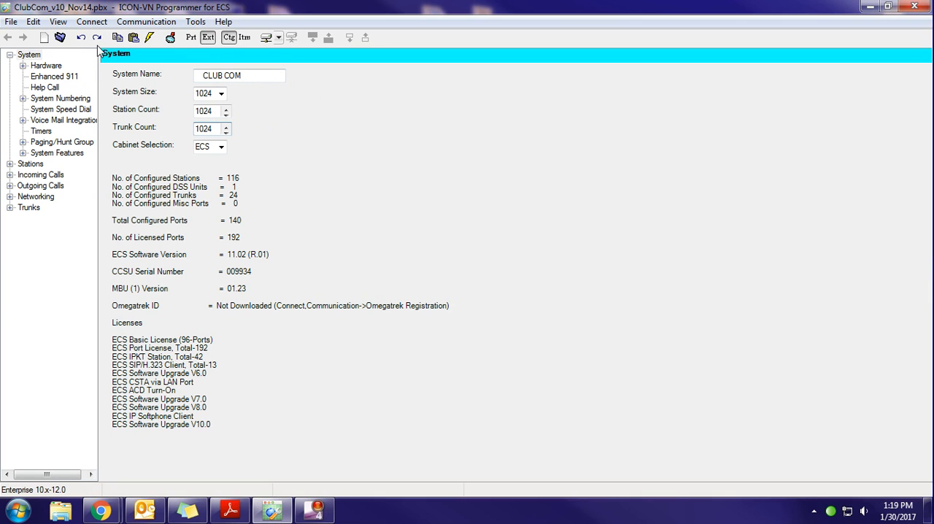
# - Start a new database and name it Test3 in the New Database File dialog
pyautogui.click(9, 20)
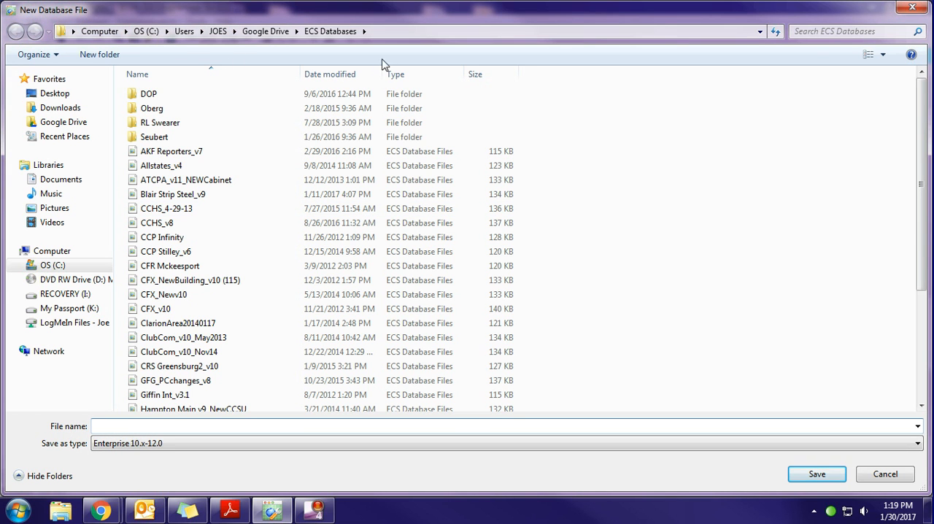
pyautogui.click(114, 426)
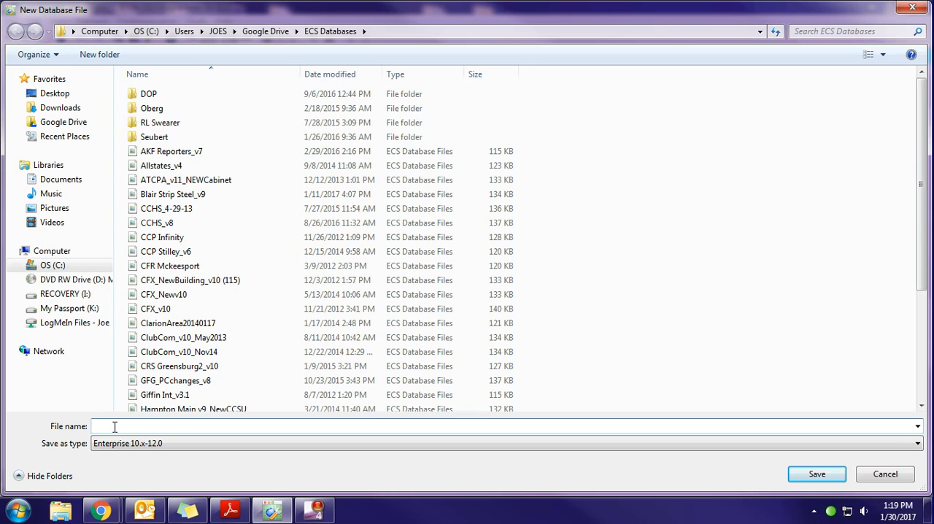
pyautogui.write('Test3')
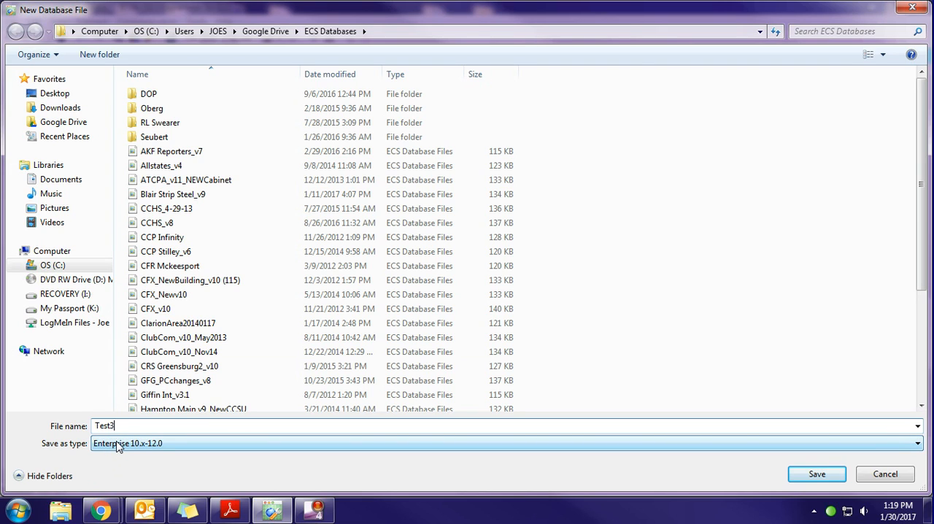
pyautogui.moveTo(128, 449)
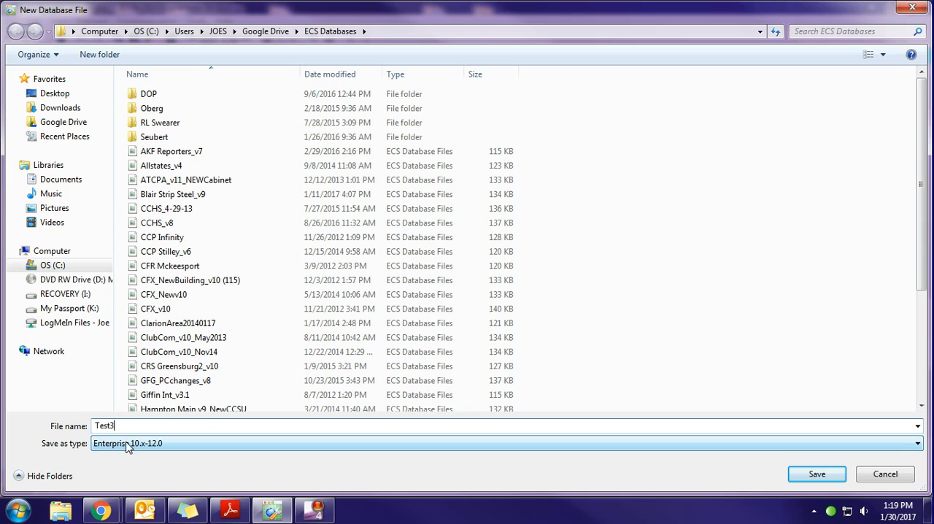
pyautogui.moveTo(146, 447)
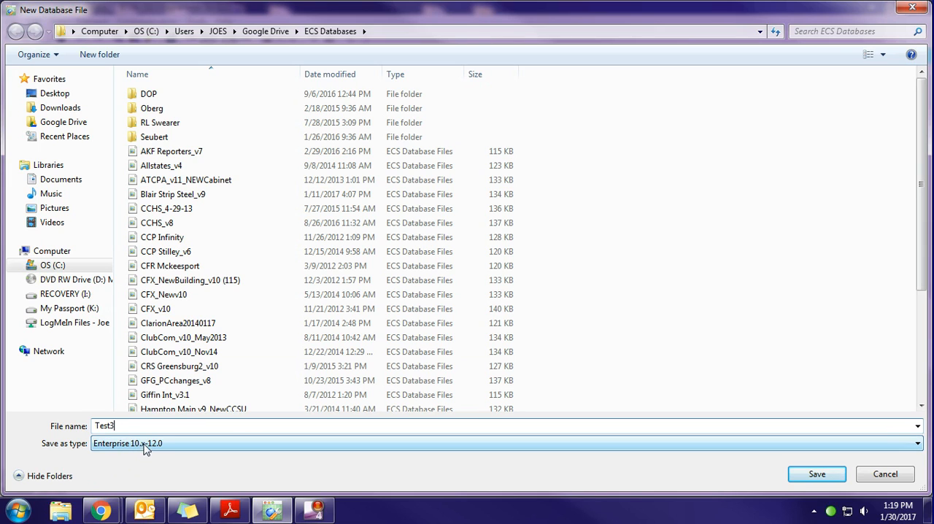
pyautogui.moveTo(111, 450)
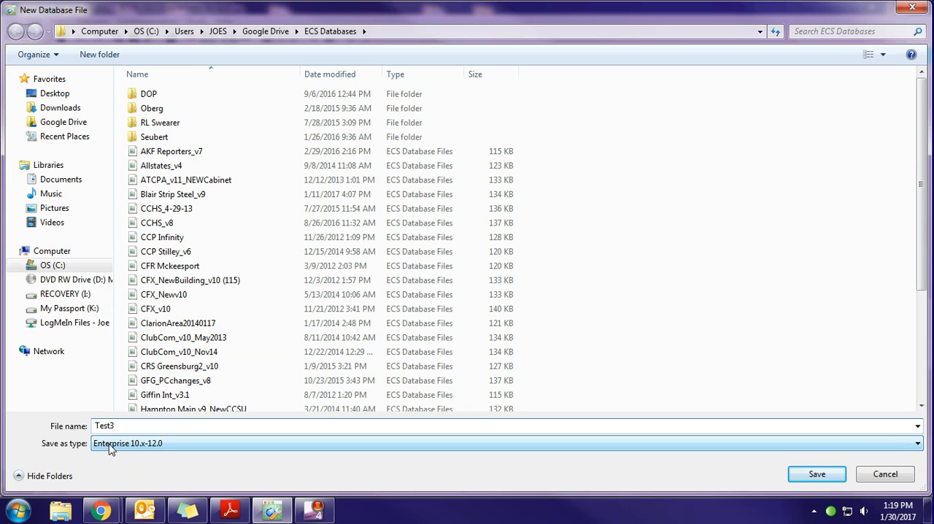
pyautogui.moveTo(134, 452)
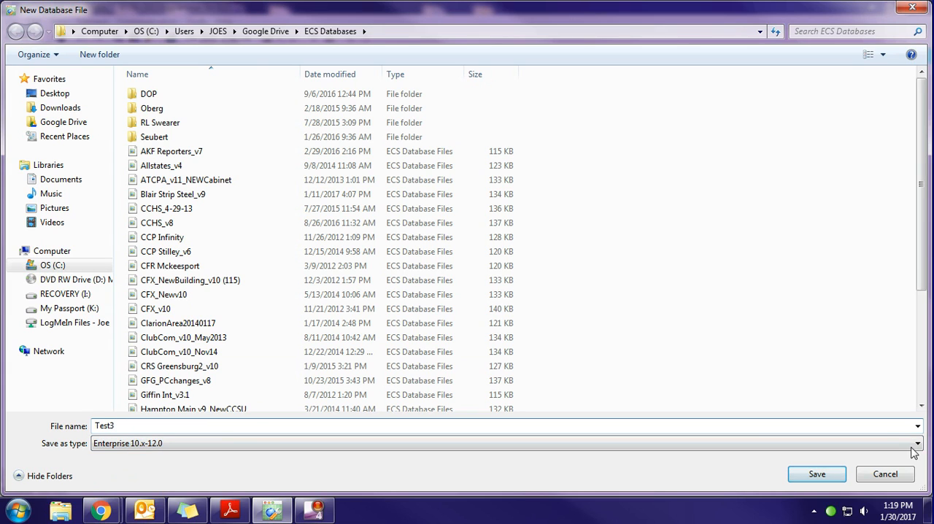
pyautogui.click(914, 444)
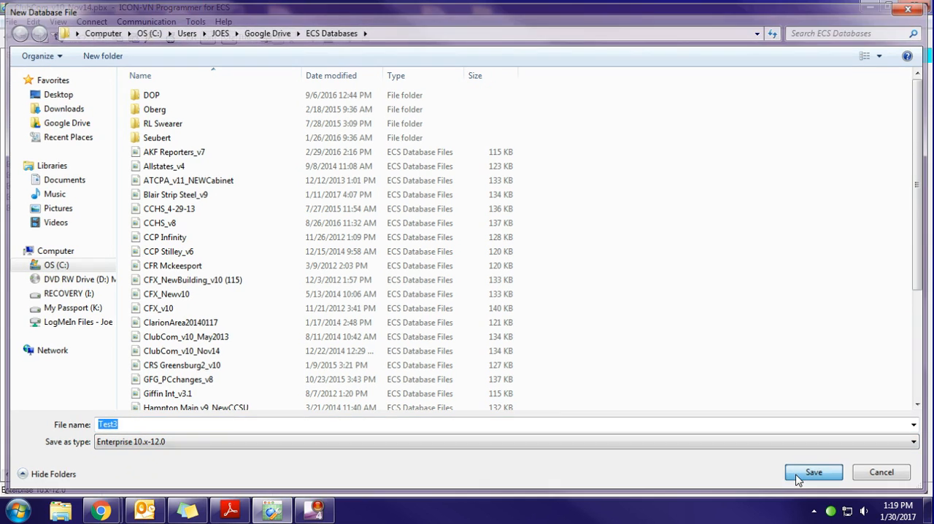
# - Save the empty Test3.pbx database and return to its System overview
pyautogui.click(815, 473)
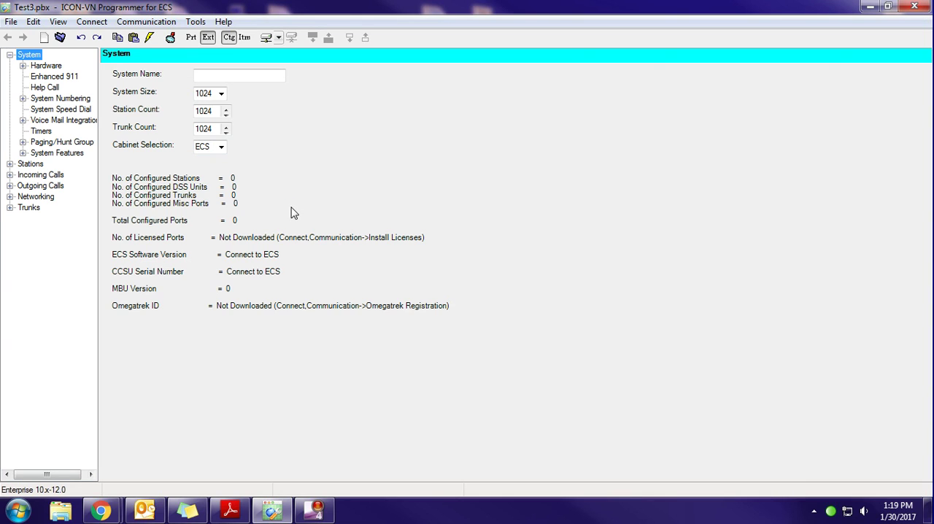
pyautogui.moveTo(251, 149)
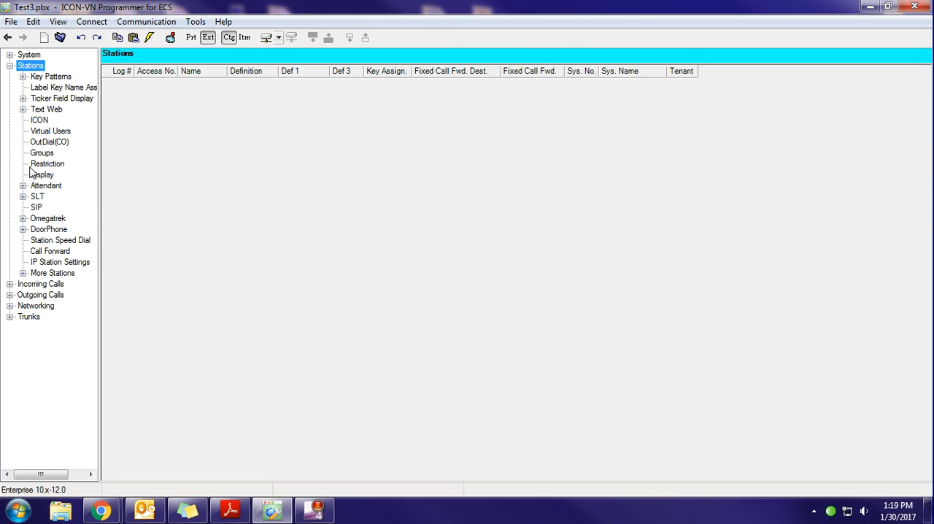
pyautogui.moveTo(222, 100)
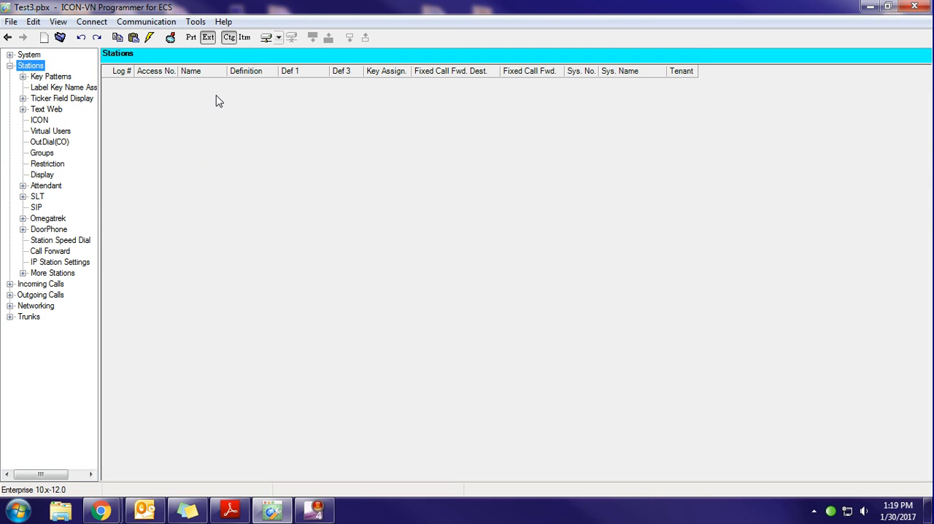
pyautogui.click(26, 59)
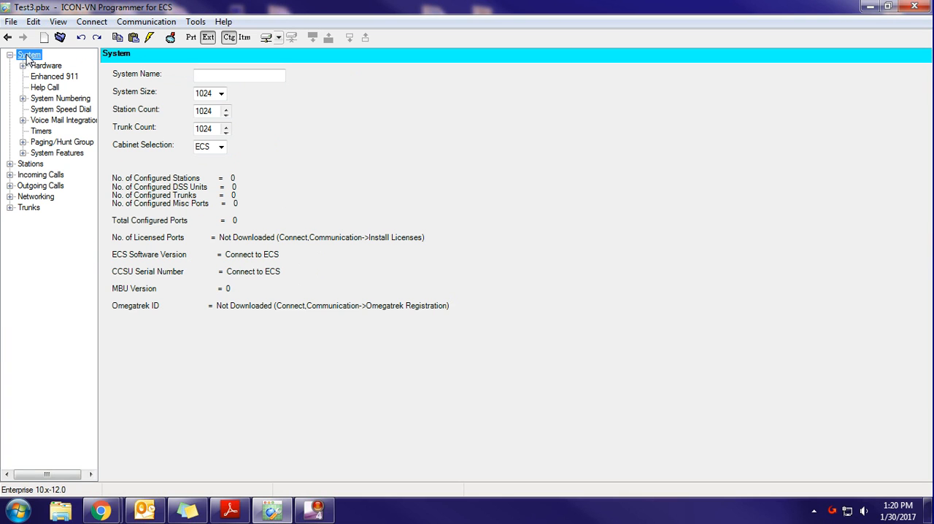
pyautogui.moveTo(272, 40)
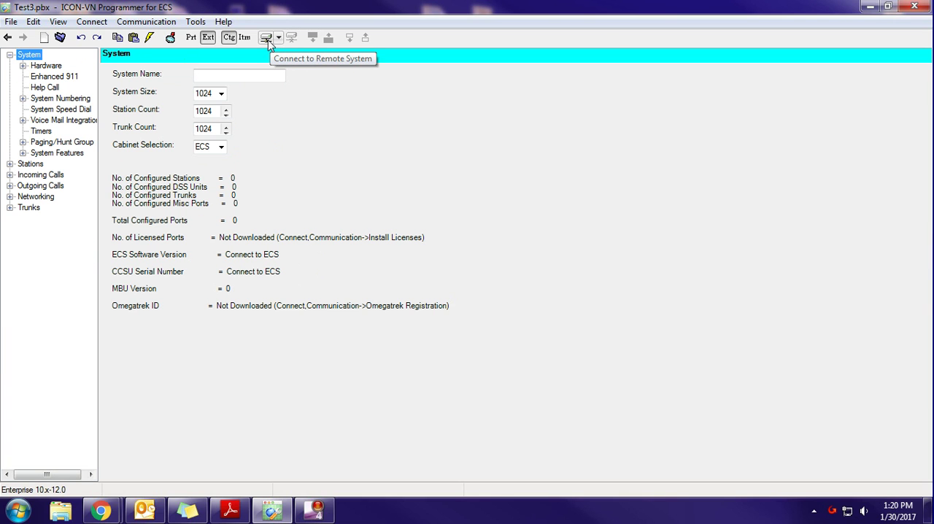
pyautogui.moveTo(274, 44)
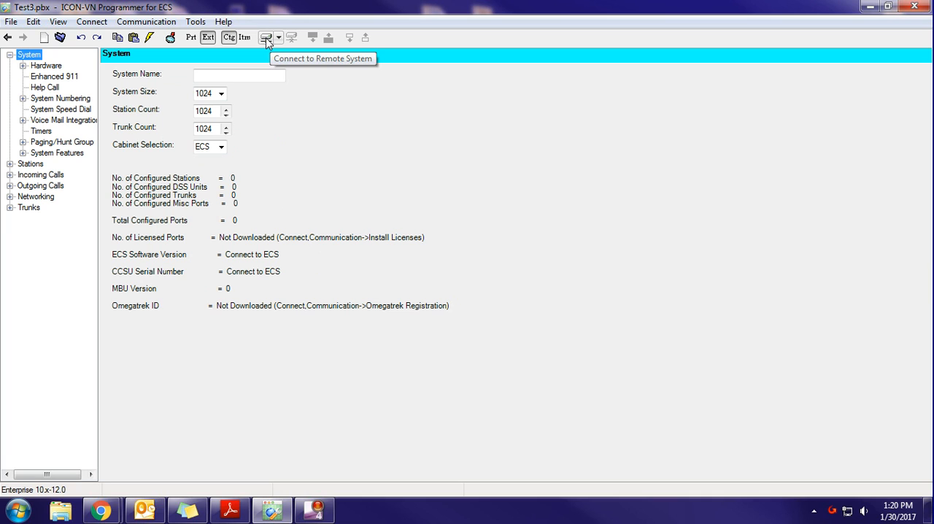
# - Set the remote system IP address to 192.168.1.70 in the connection settings
pyautogui.click(272, 38)
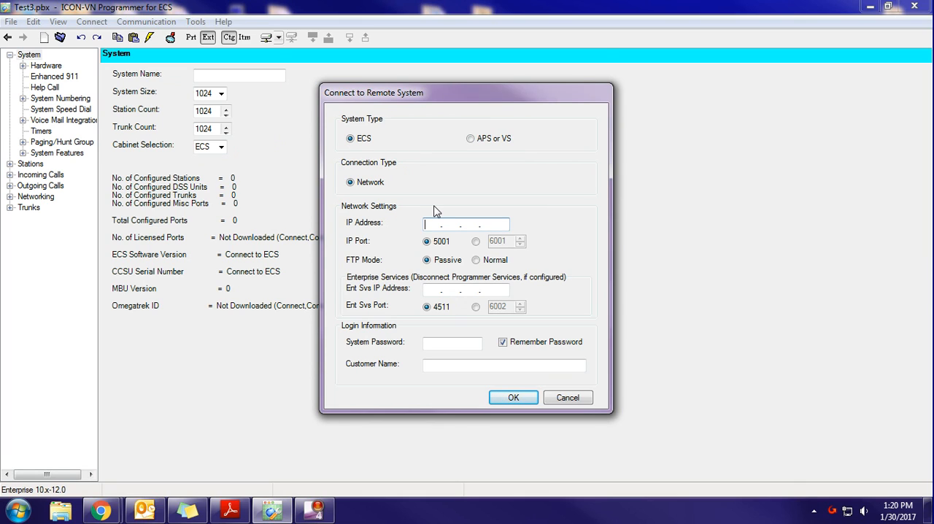
pyautogui.write('1 . . .')
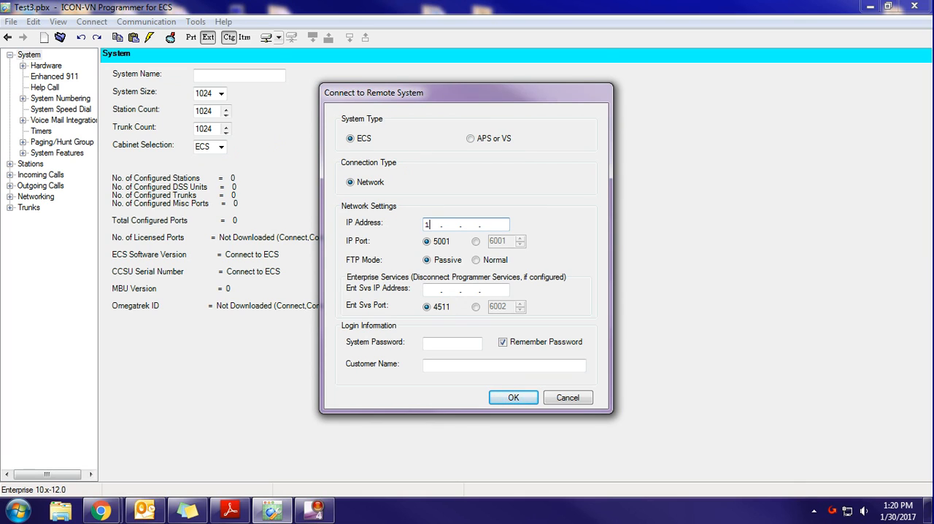
pyautogui.write('92.168.')
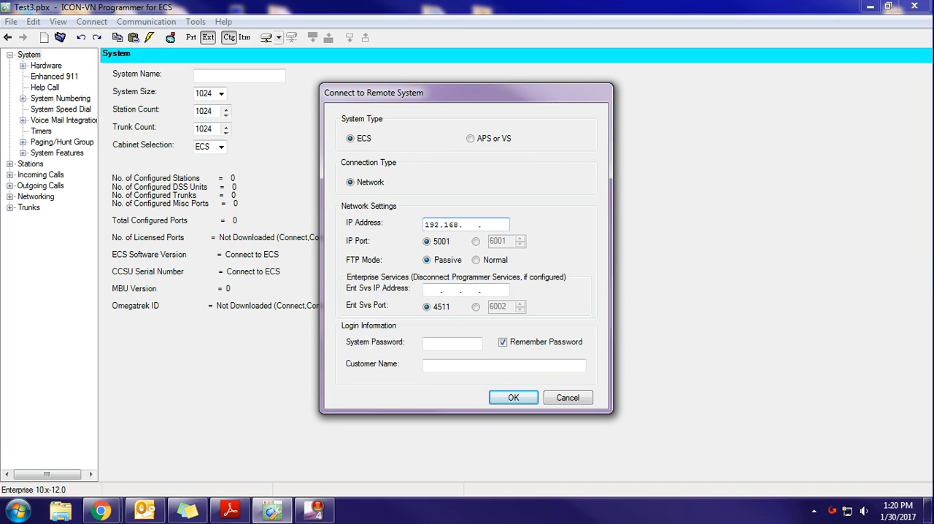
pyautogui.write('1.70')
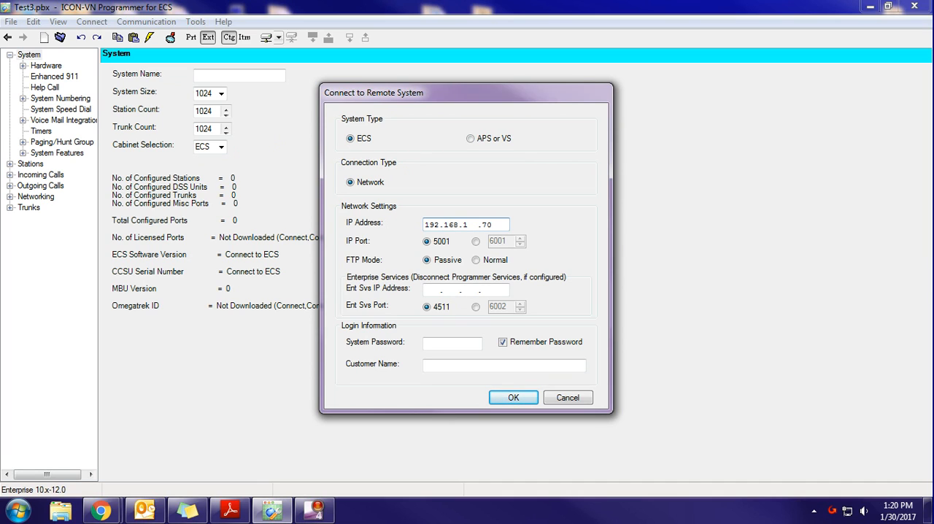
# - Enter the system password and connect to the remote ECS system
pyautogui.click(453, 342)
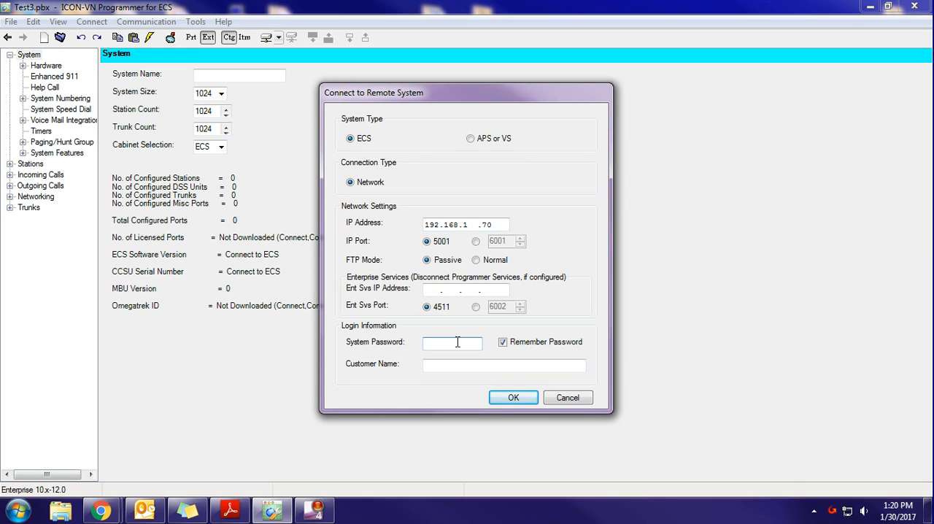
pyautogui.click(452, 341)
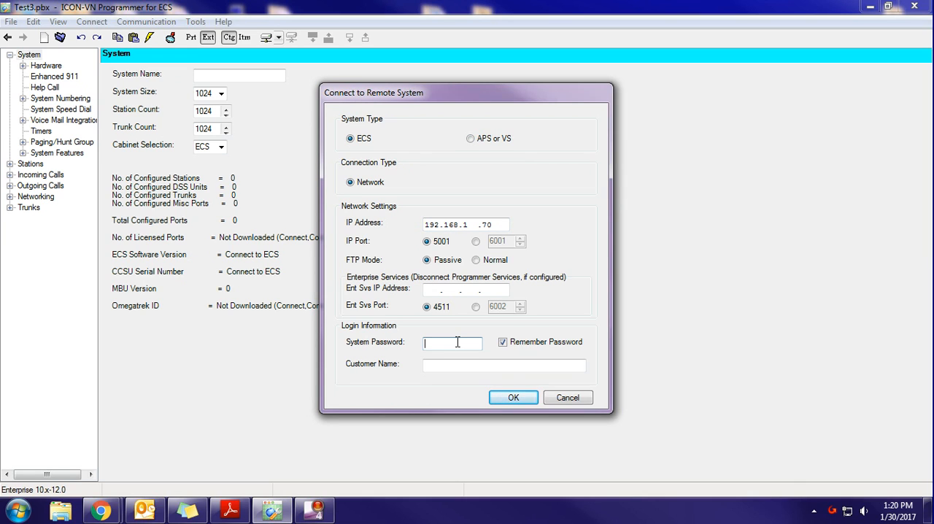
pyautogui.write('next')
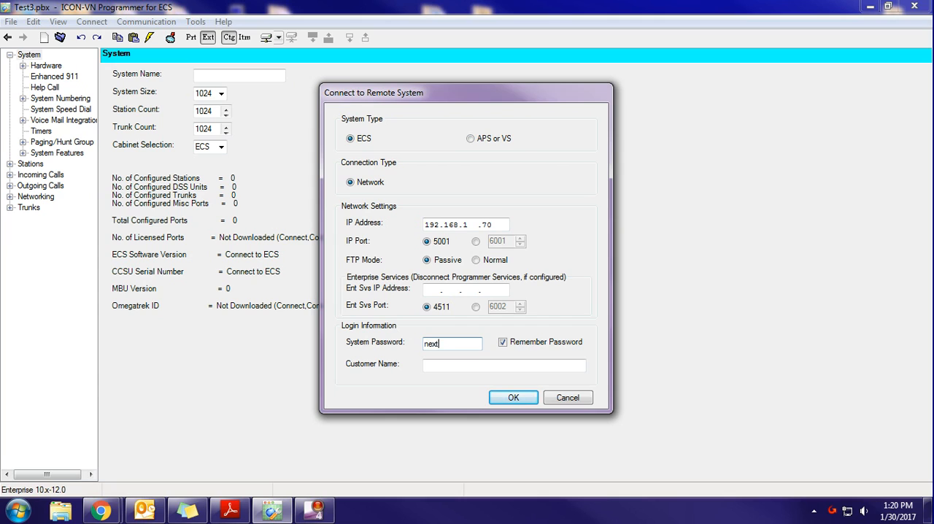
pyautogui.write('sysm')
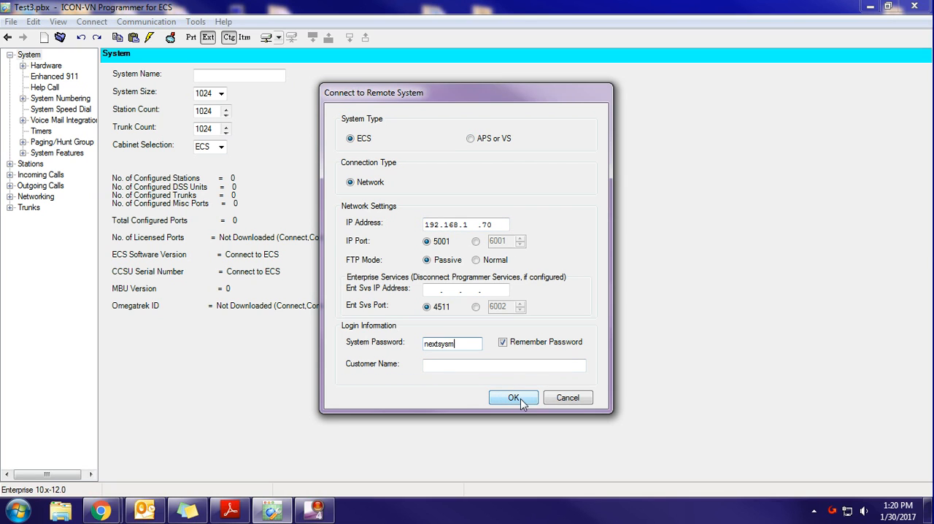
pyautogui.click(514, 397)
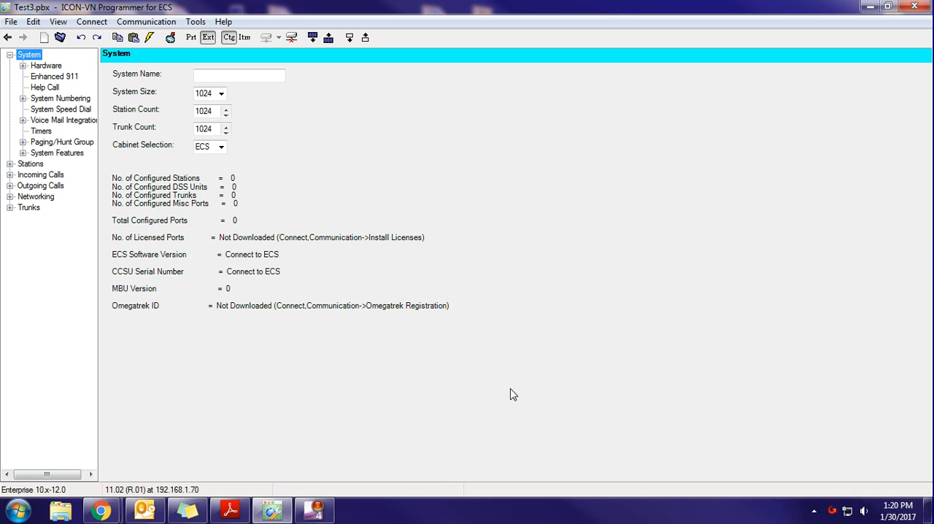
pyautogui.moveTo(452, 488)
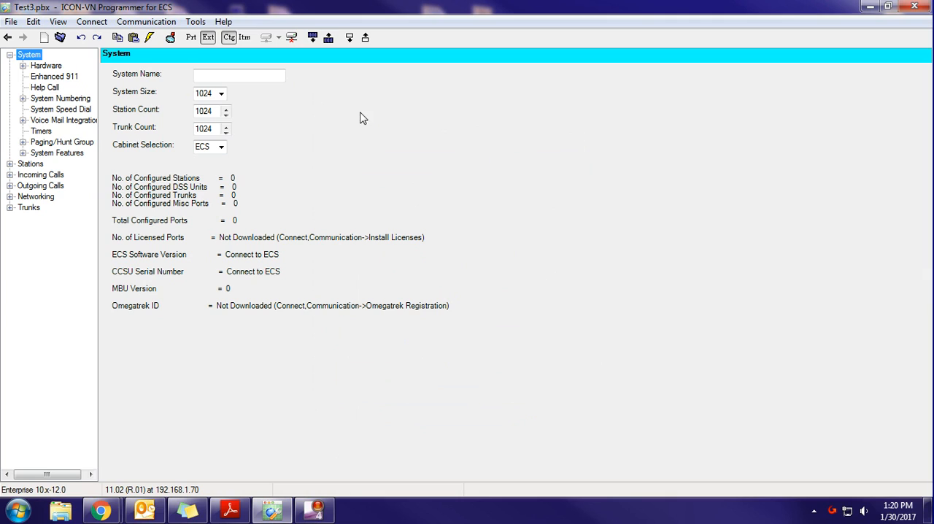
pyautogui.moveTo(330, 116)
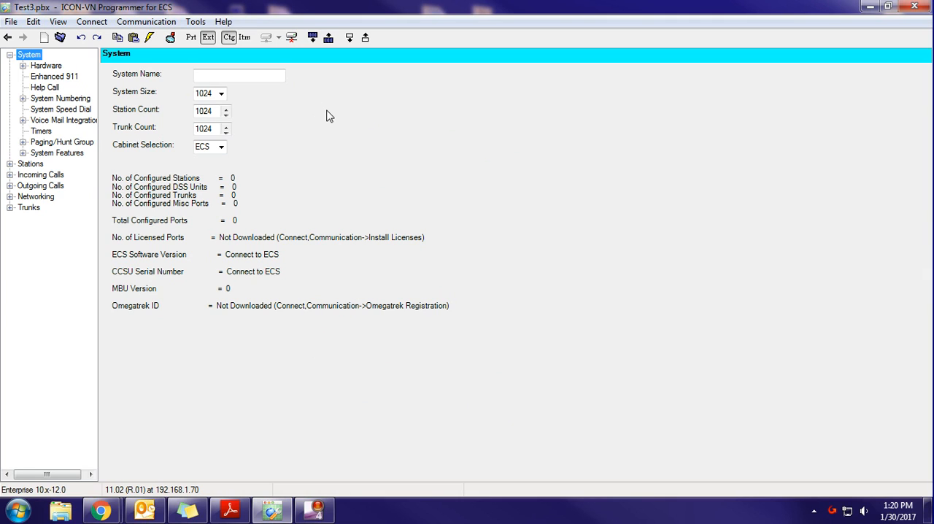
pyautogui.moveTo(330, 95)
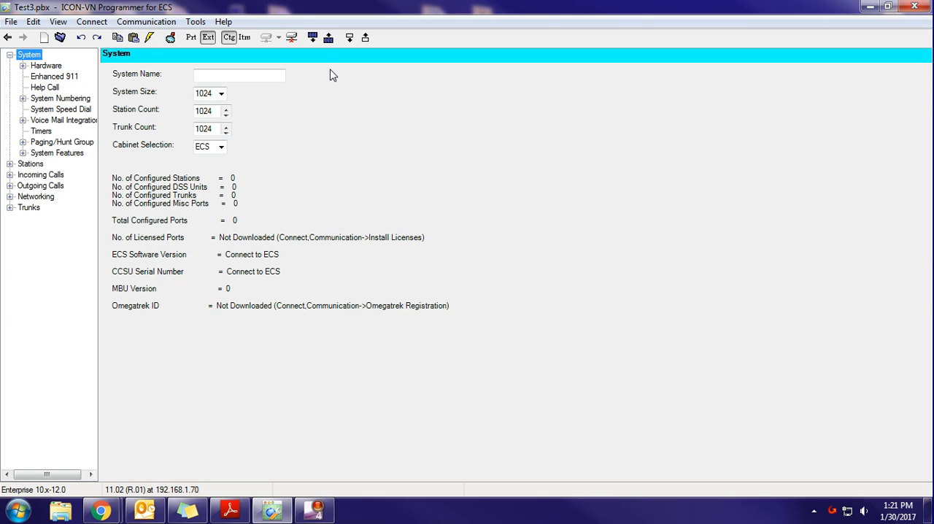
pyautogui.moveTo(417, 109)
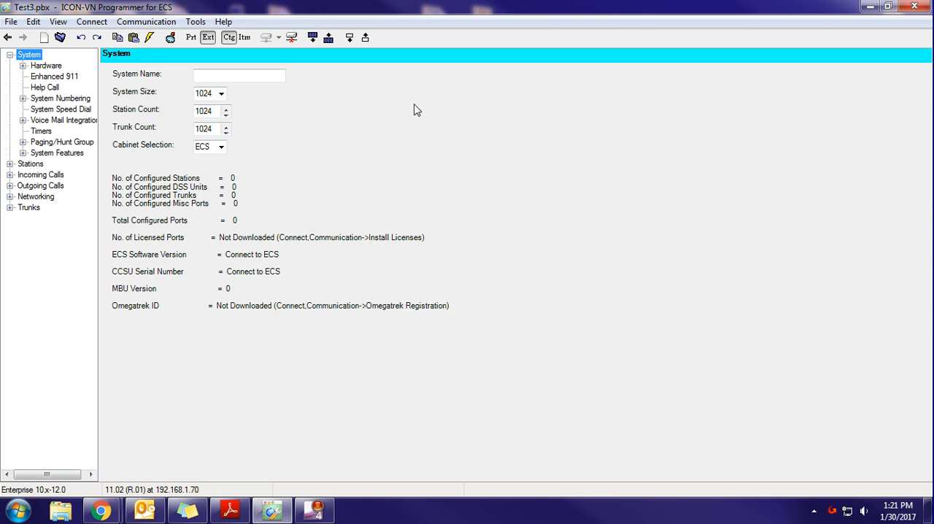
pyautogui.moveTo(326, 66)
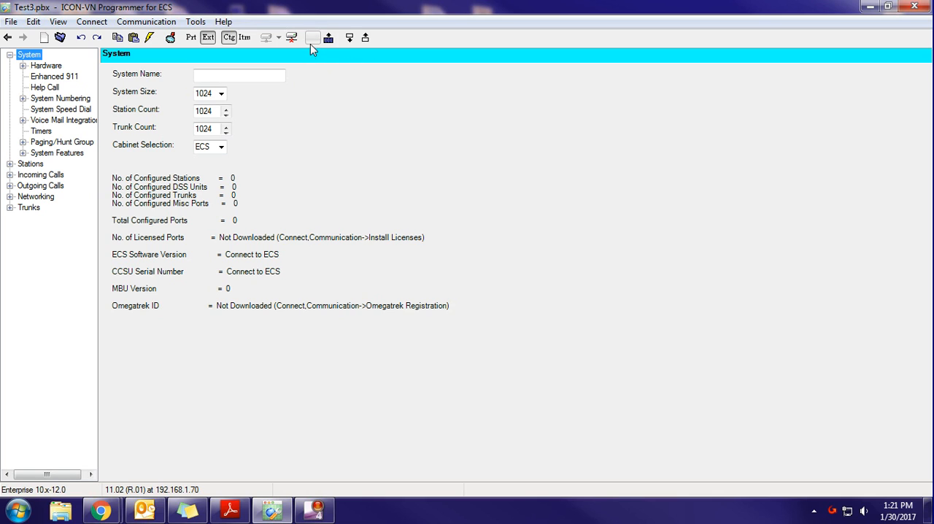
pyautogui.moveTo(309, 38)
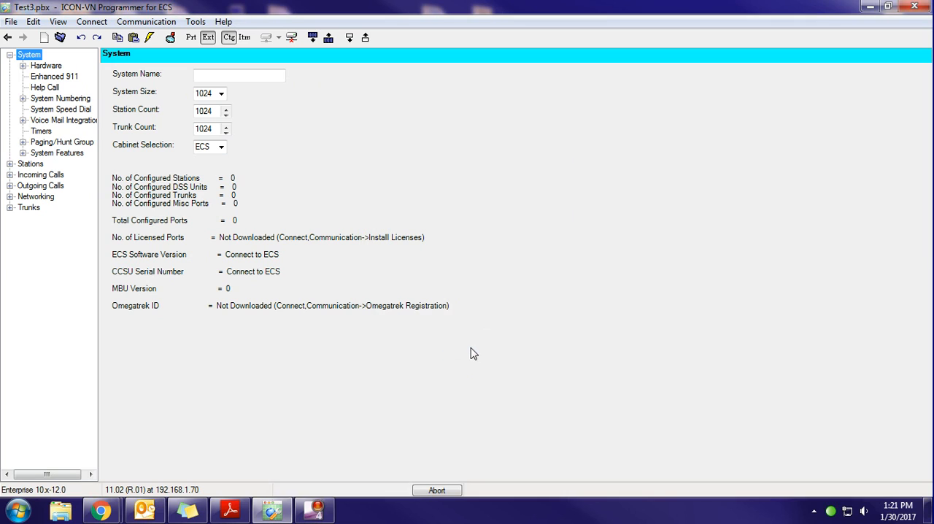
pyautogui.moveTo(351, 139)
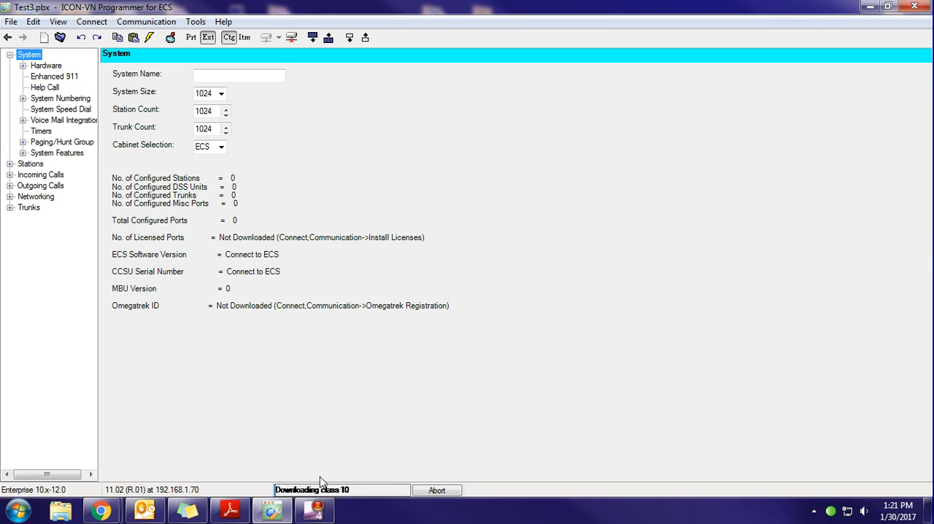
pyautogui.moveTo(271, 102)
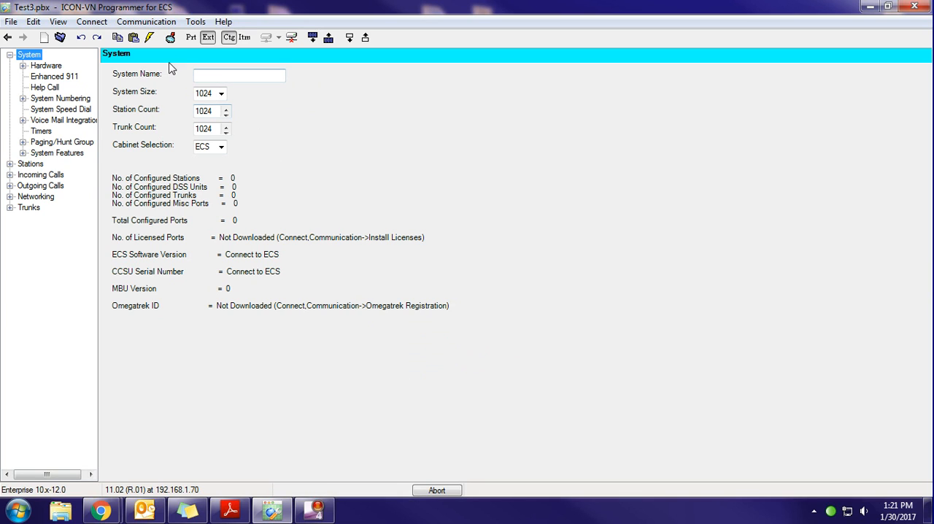
# - Download the database from the system, giving 56 stations, 32 trunks and software 11.02
pyautogui.click(231, 38)
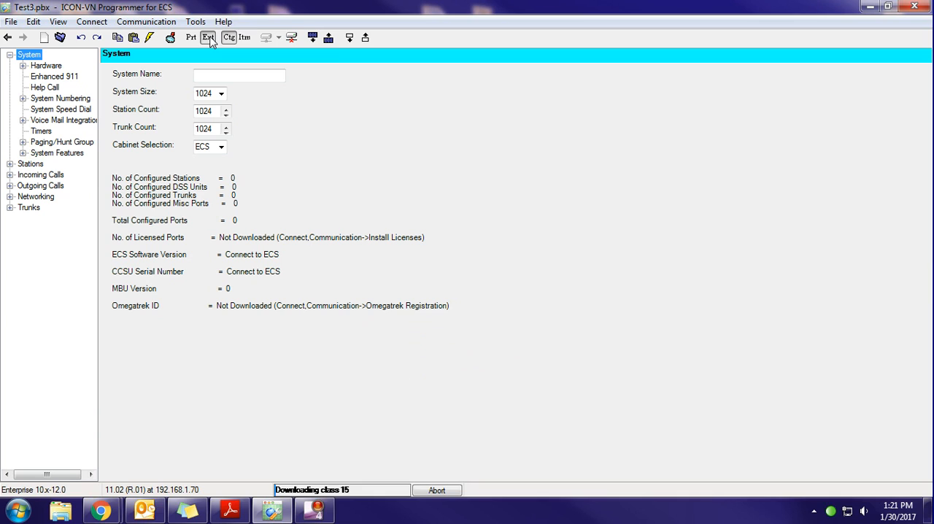
pyautogui.moveTo(211, 38)
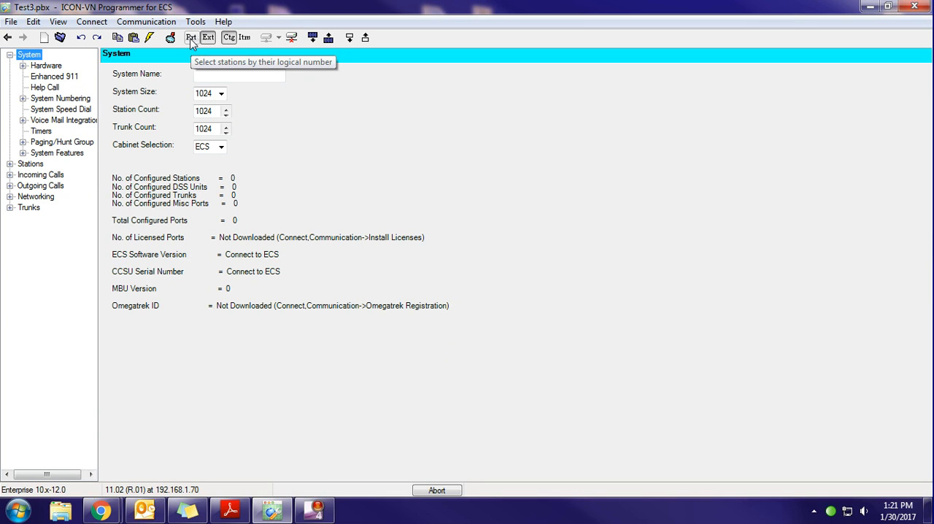
pyautogui.moveTo(211, 38)
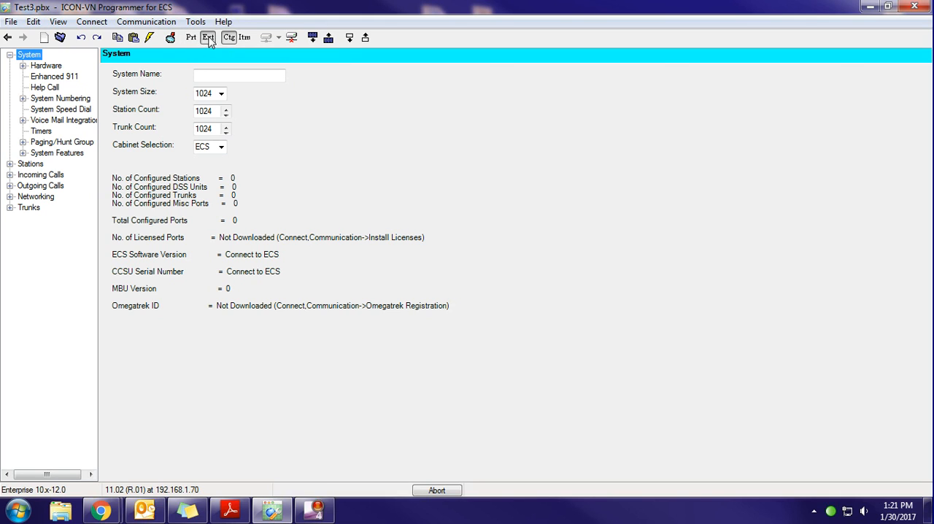
pyautogui.moveTo(212, 35)
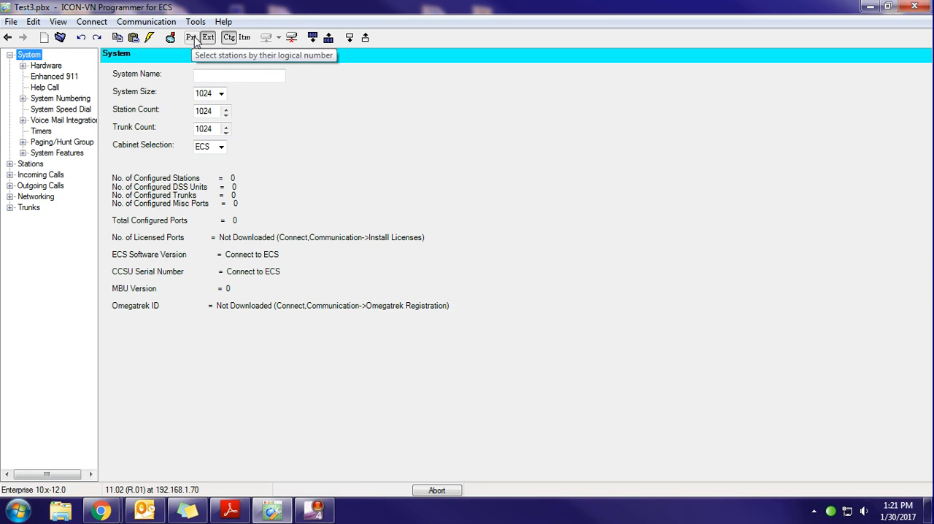
pyautogui.moveTo(210, 39)
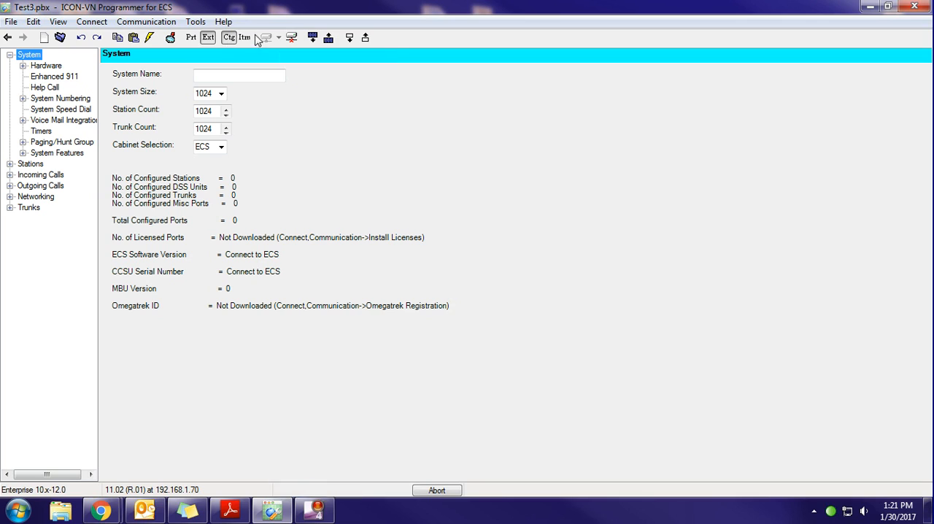
pyautogui.moveTo(233, 40)
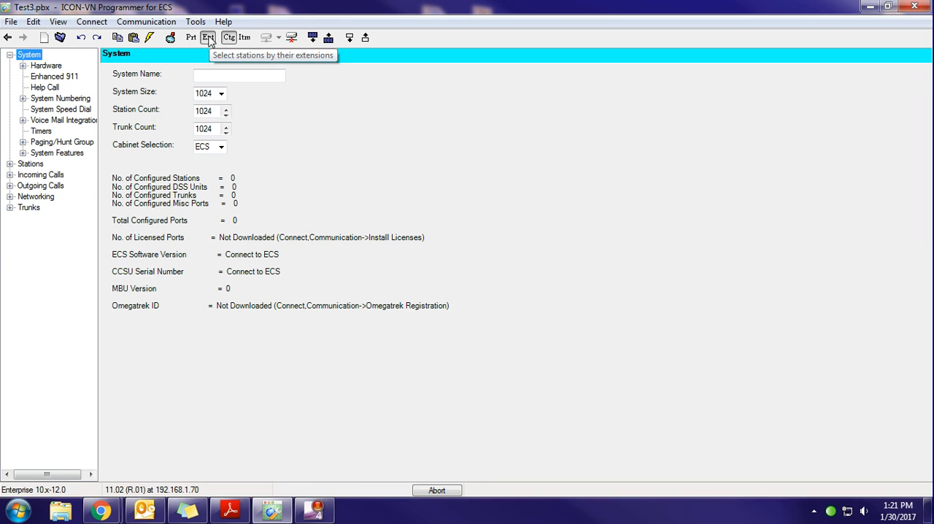
pyautogui.moveTo(329, 135)
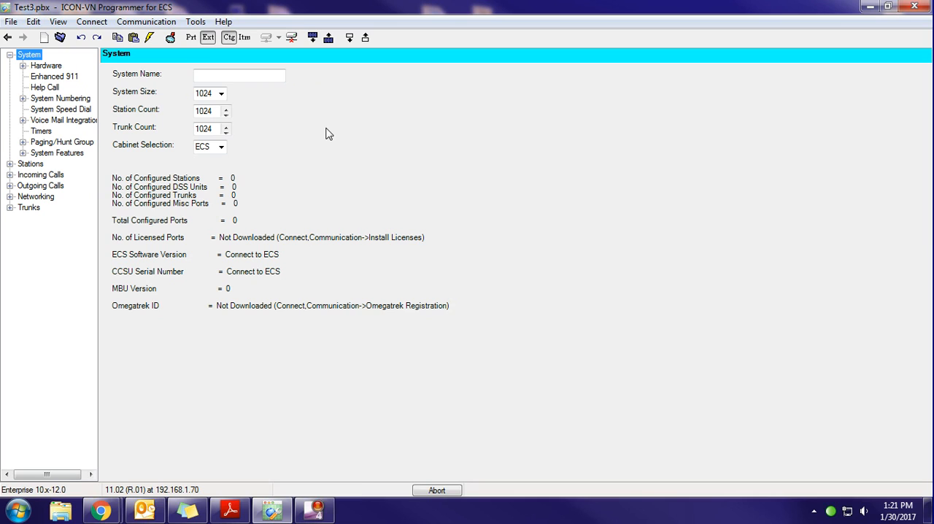
pyautogui.moveTo(416, 178)
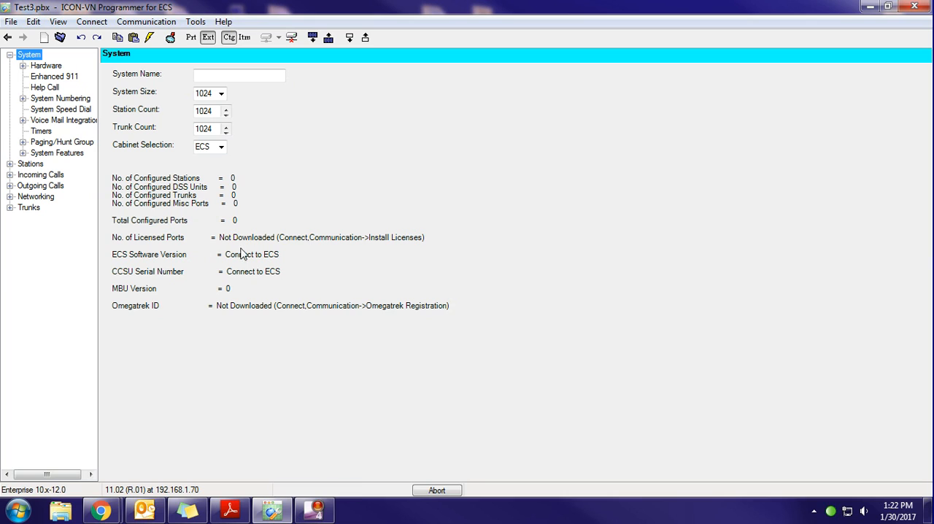
pyautogui.moveTo(414, 479)
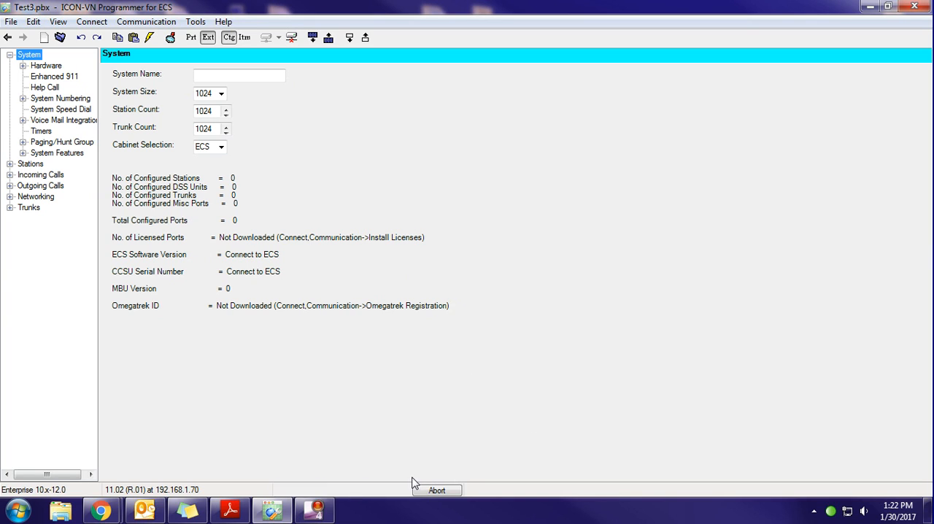
pyautogui.moveTo(260, 232)
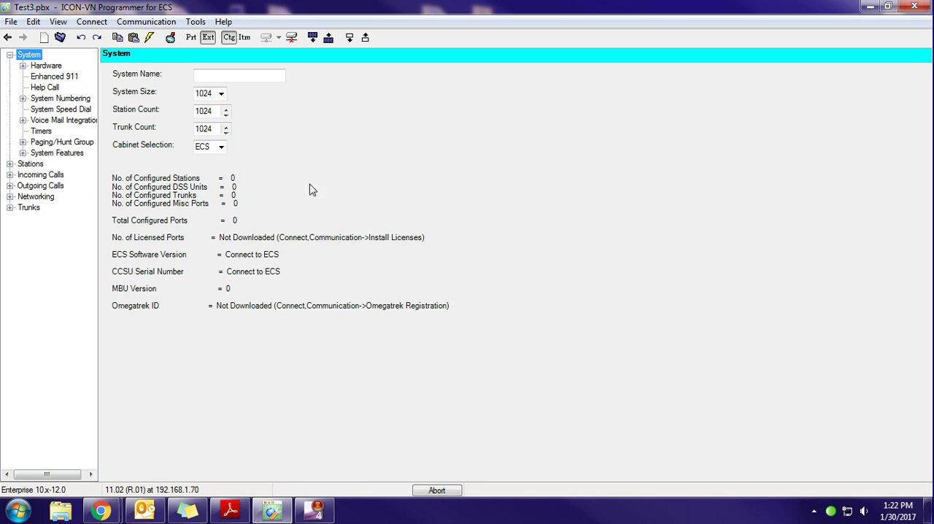
pyautogui.moveTo(292, 254)
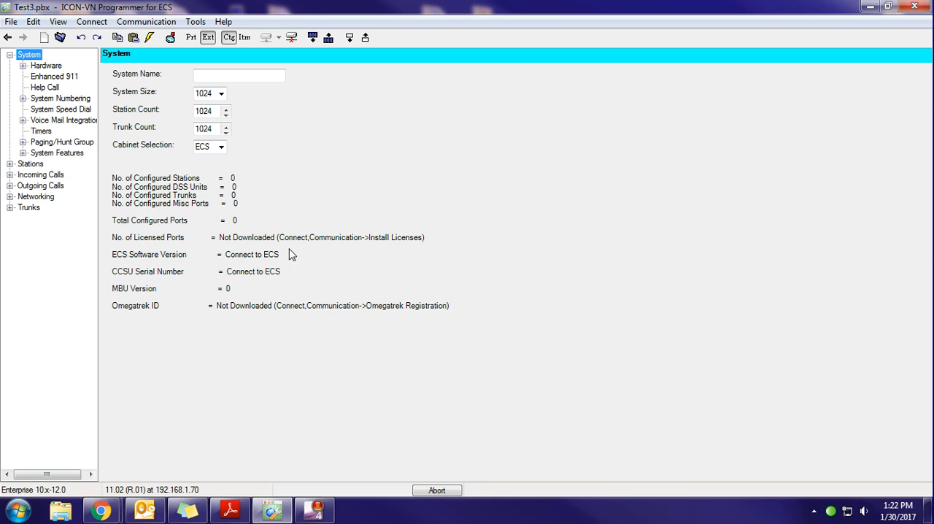
pyautogui.moveTo(376, 265)
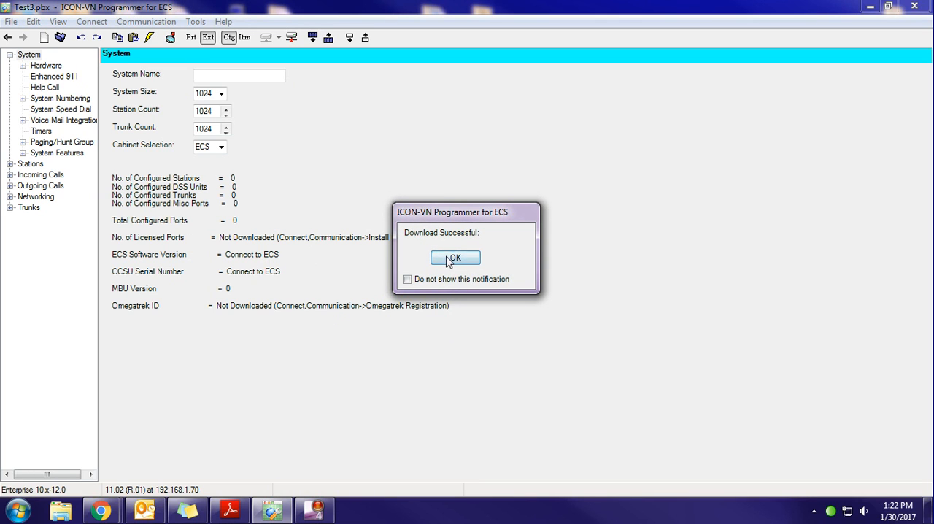
pyautogui.click(455, 257)
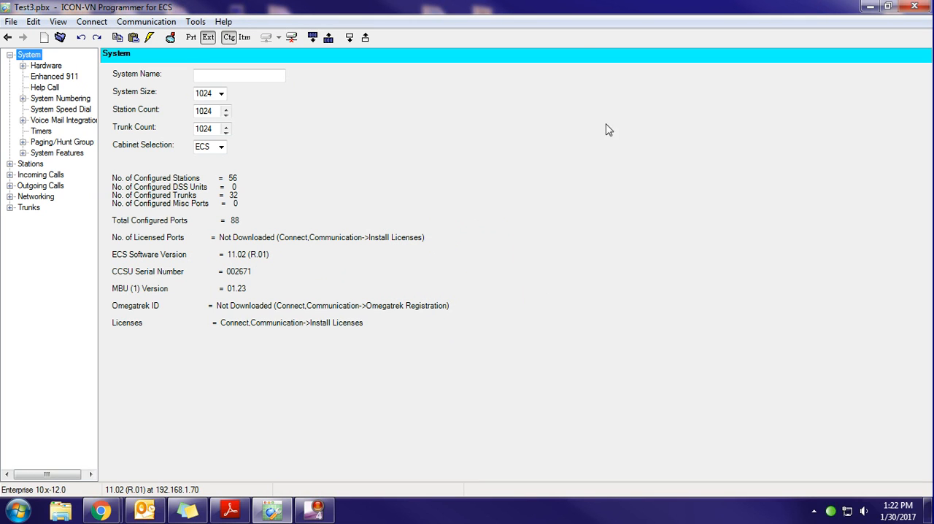
# - Show the Stations table where station 207 is listed as Server
pyautogui.click(31, 82)
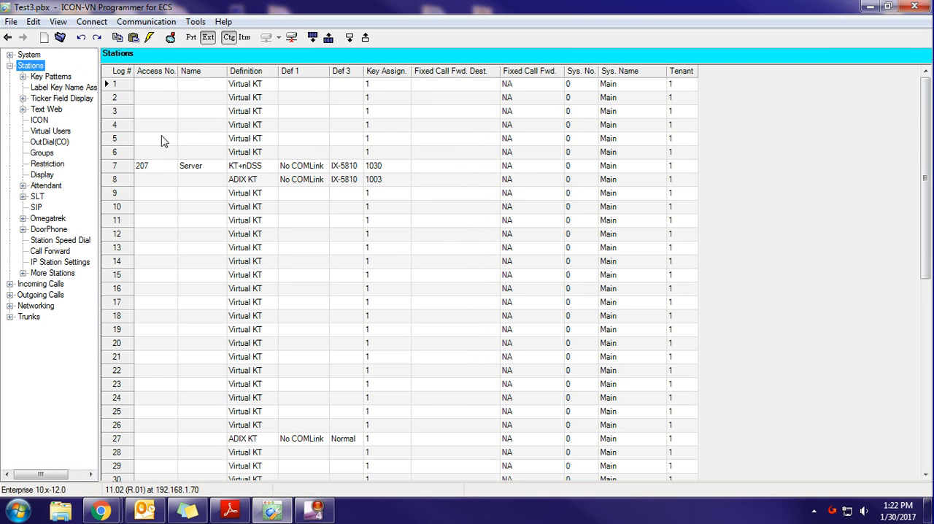
pyautogui.moveTo(918, 159)
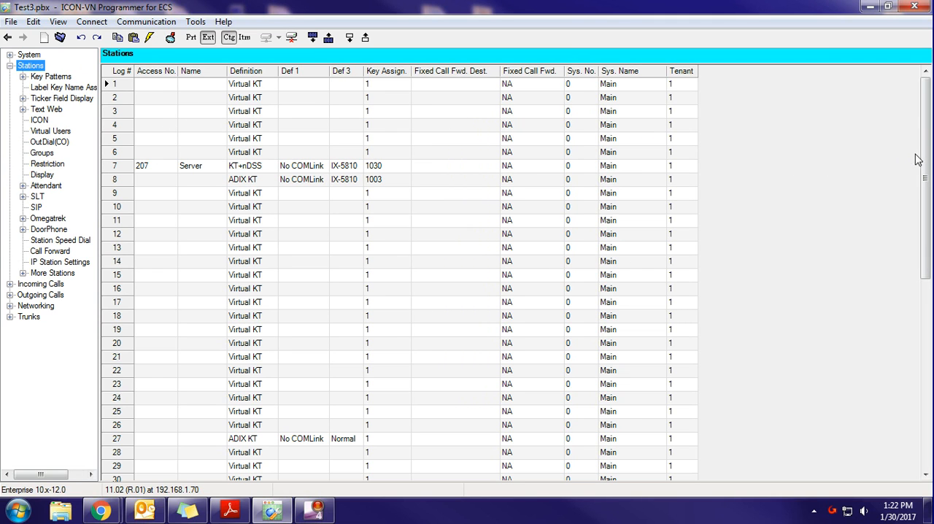
pyautogui.scroll(-3)
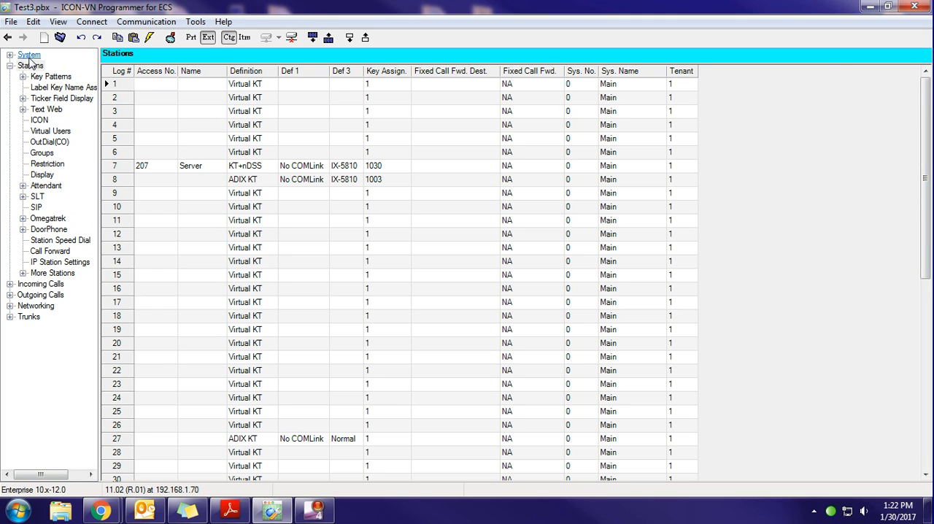
# - Install license keys from the system via Communication, then return to the overview listing 576 licensed ports
pyautogui.click(32, 55)
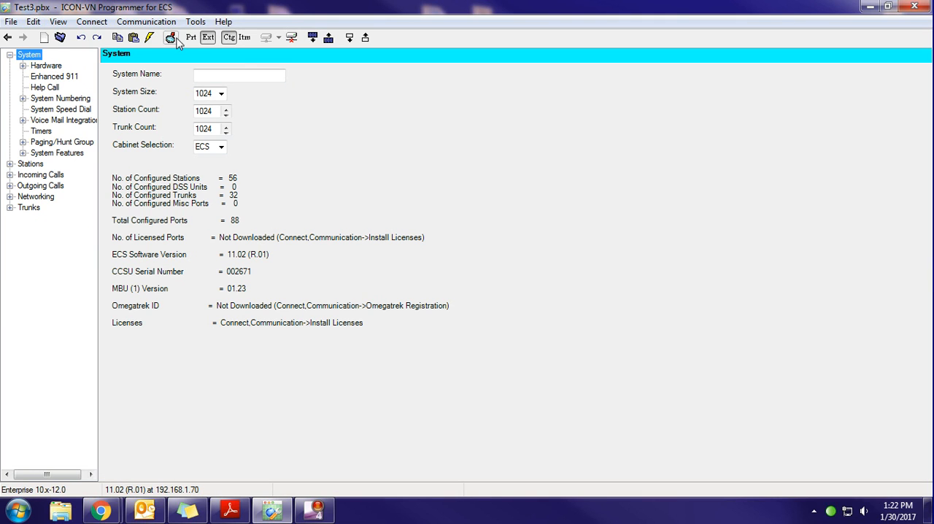
pyautogui.click(163, 8)
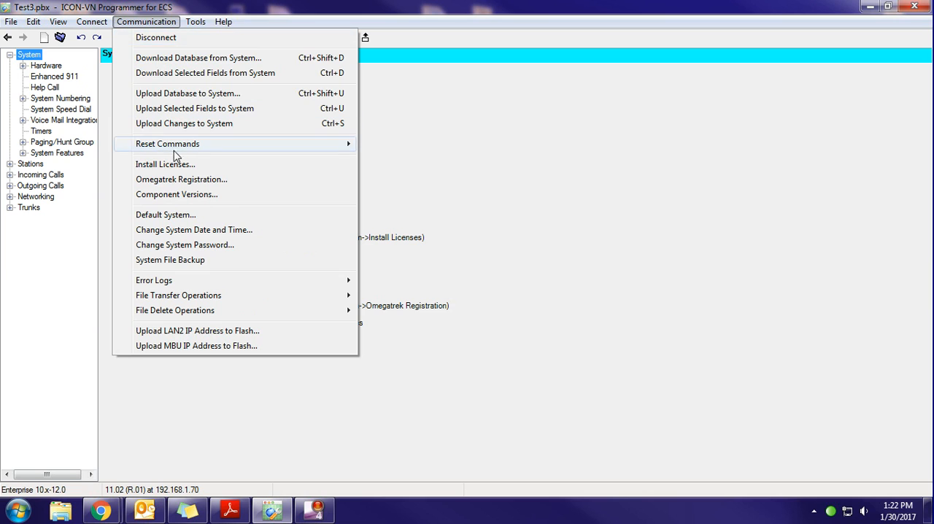
pyautogui.click(165, 163)
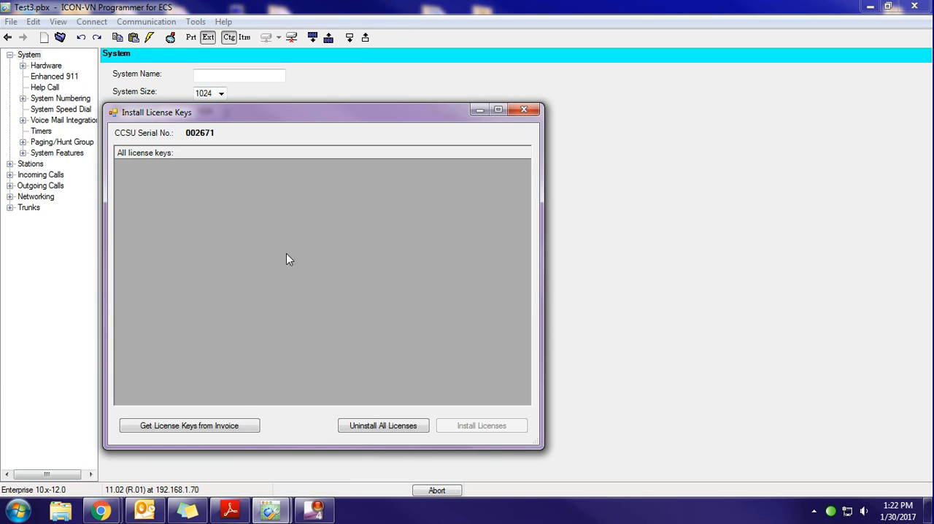
pyautogui.moveTo(265, 230)
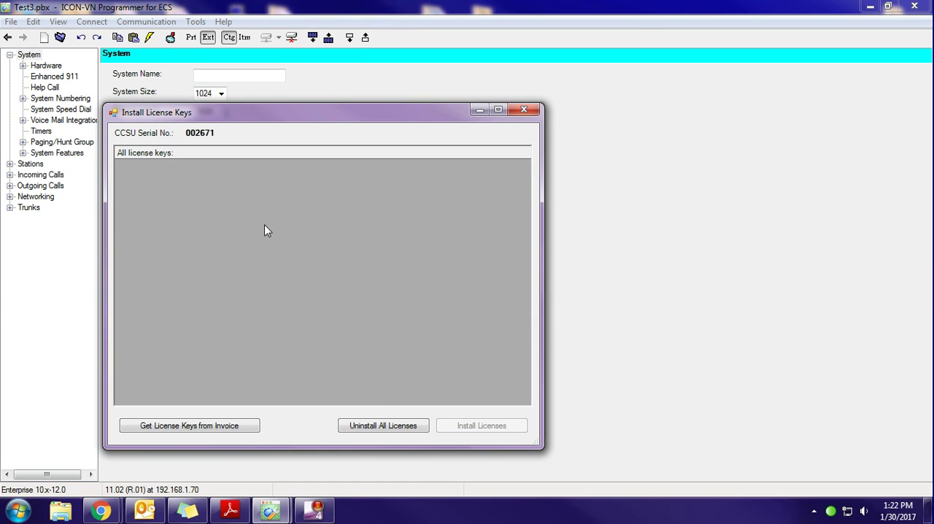
pyautogui.click(190, 426)
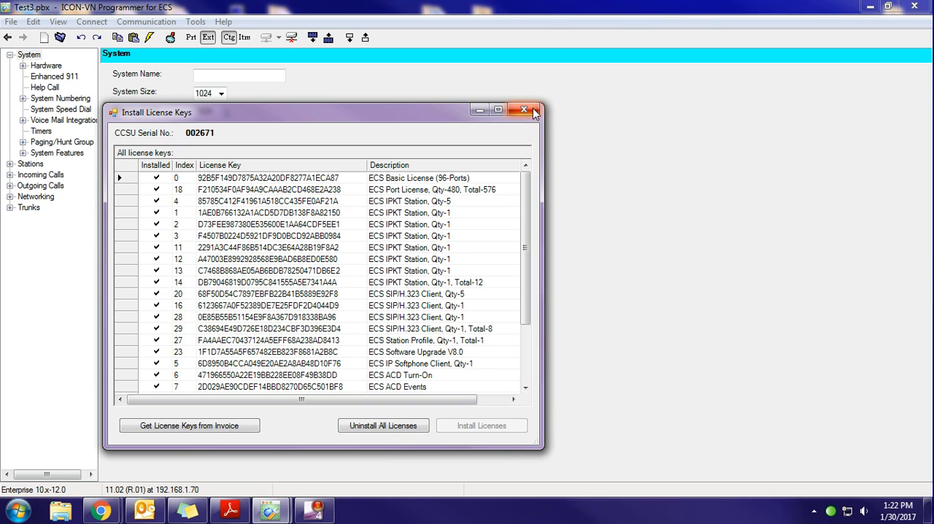
pyautogui.click(523, 110)
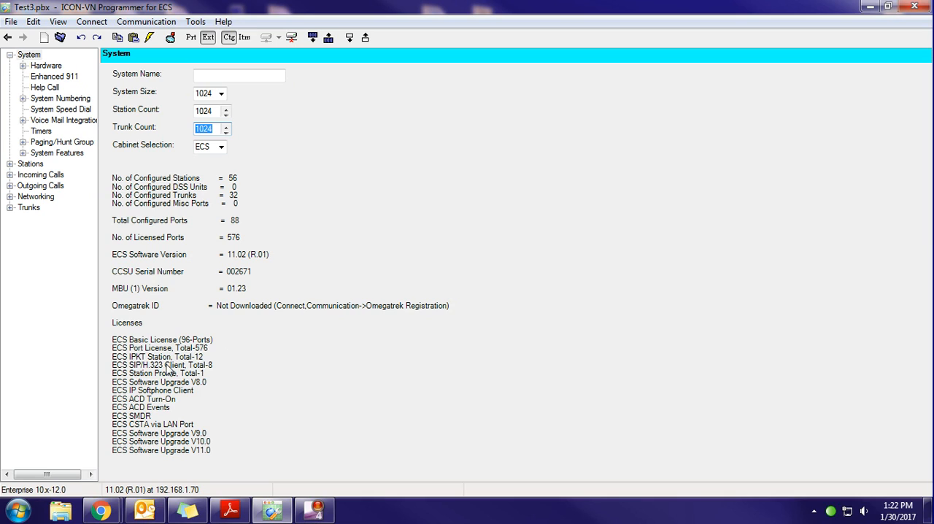
pyautogui.moveTo(411, 126)
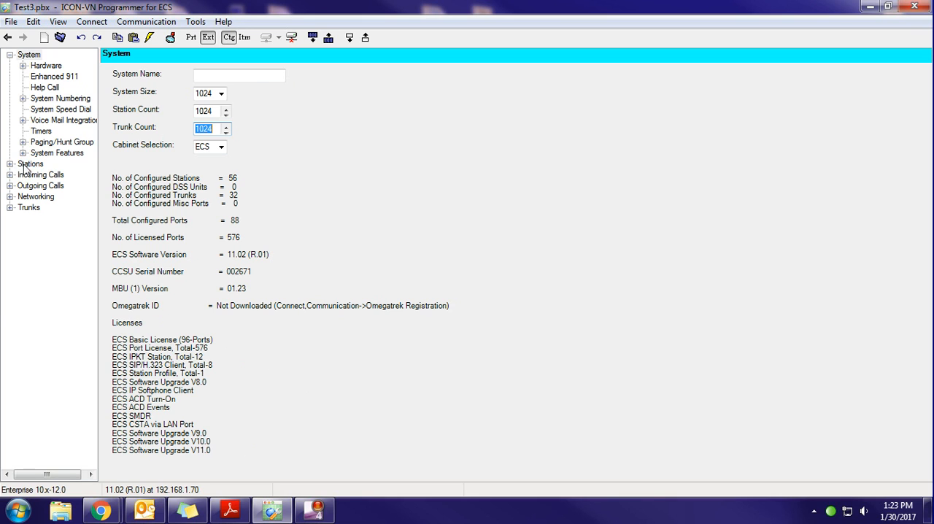
# - Rename station 207 from Server to PhoneRm in the Stations table and commit the edit
pyautogui.click(23, 175)
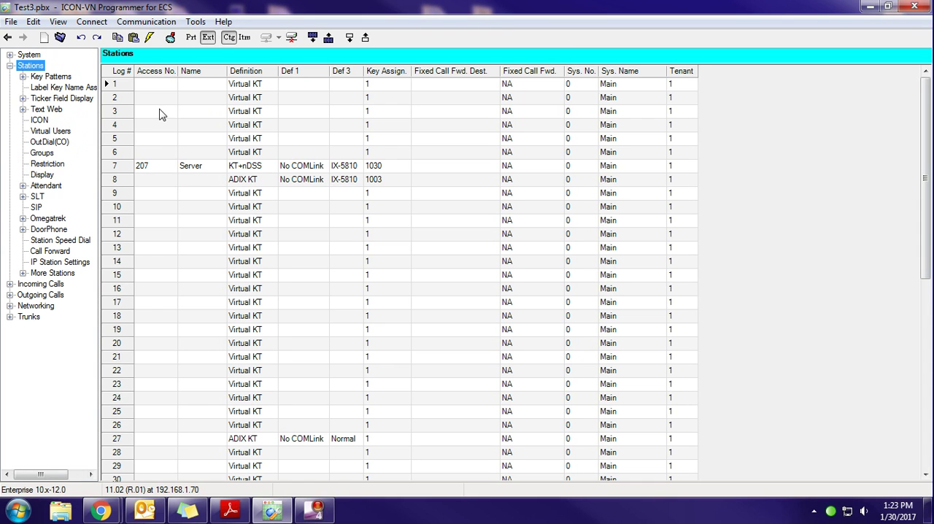
pyautogui.moveTo(170, 199)
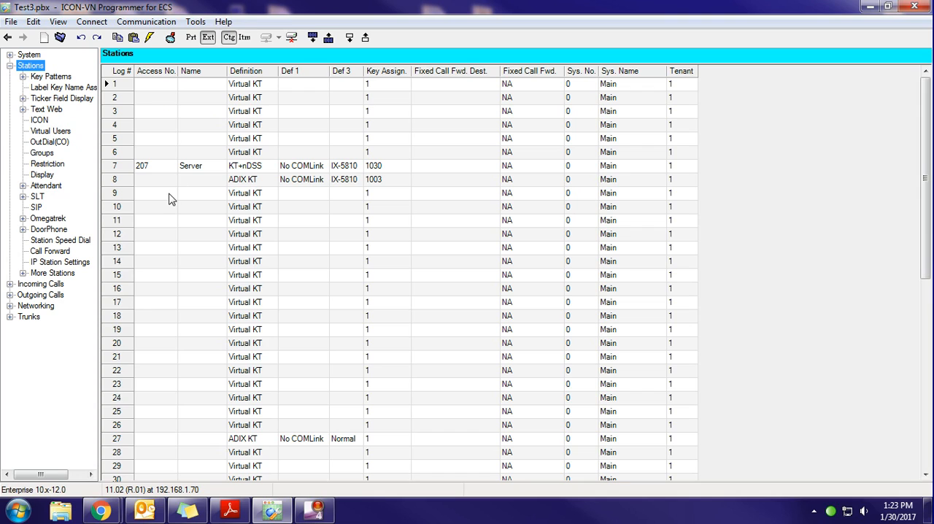
pyautogui.moveTo(208, 175)
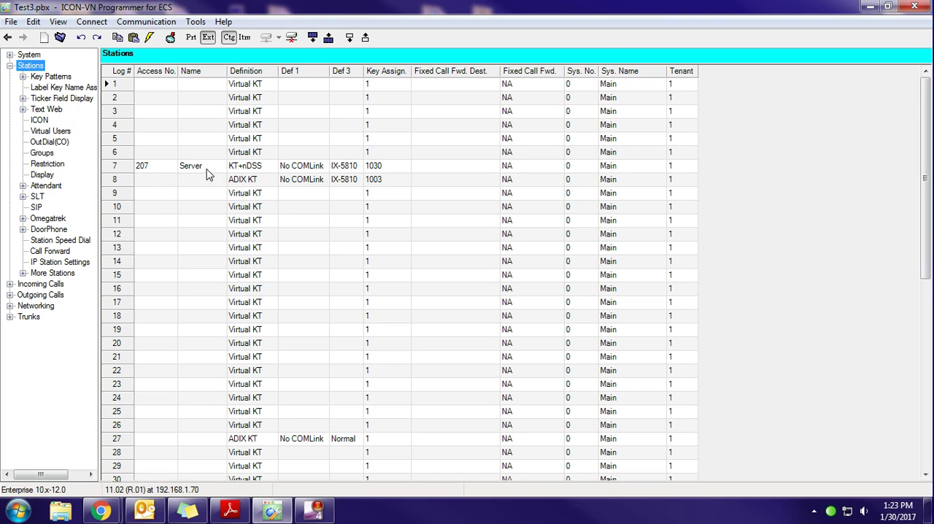
pyautogui.moveTo(213, 170)
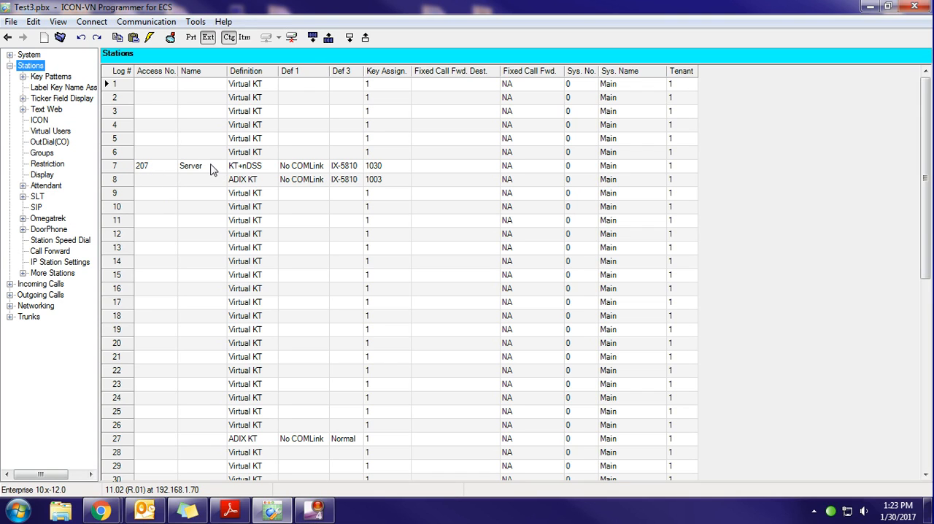
pyautogui.doubleClick(190, 167)
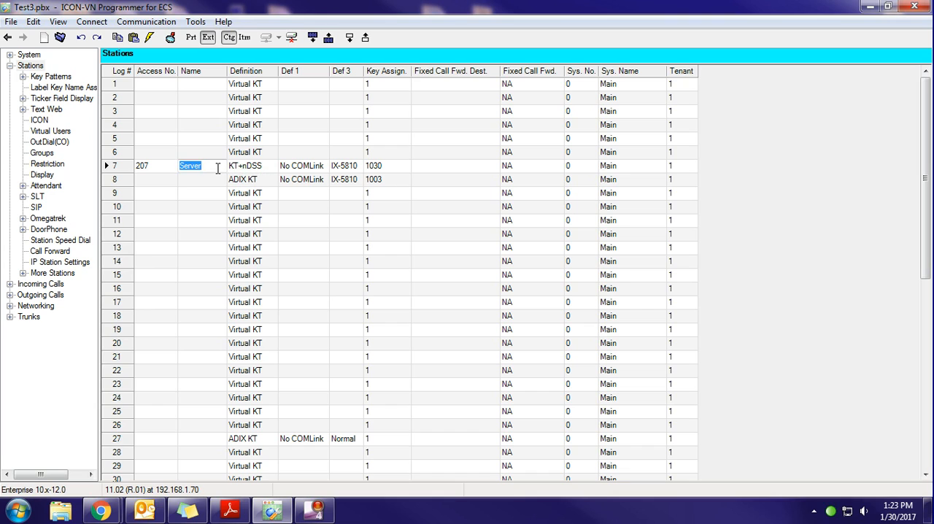
pyautogui.write('PhoneRm')
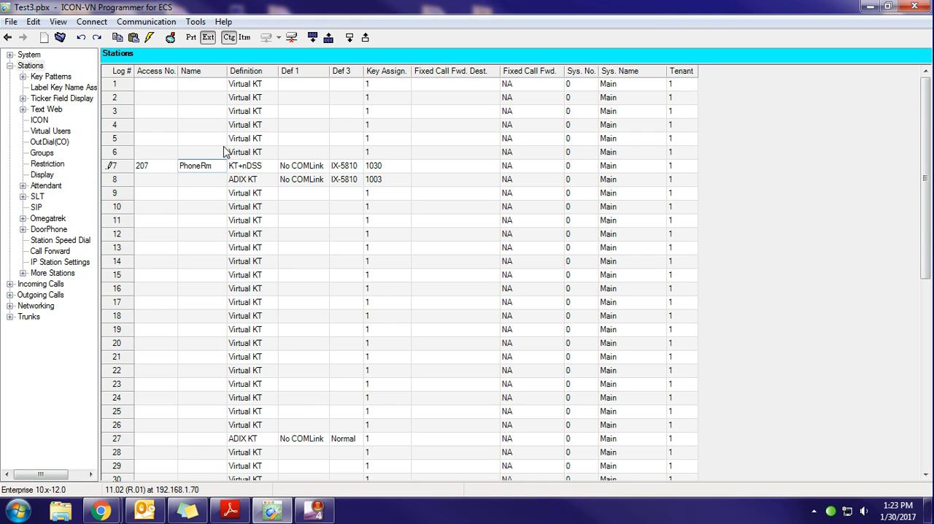
pyautogui.moveTo(219, 167)
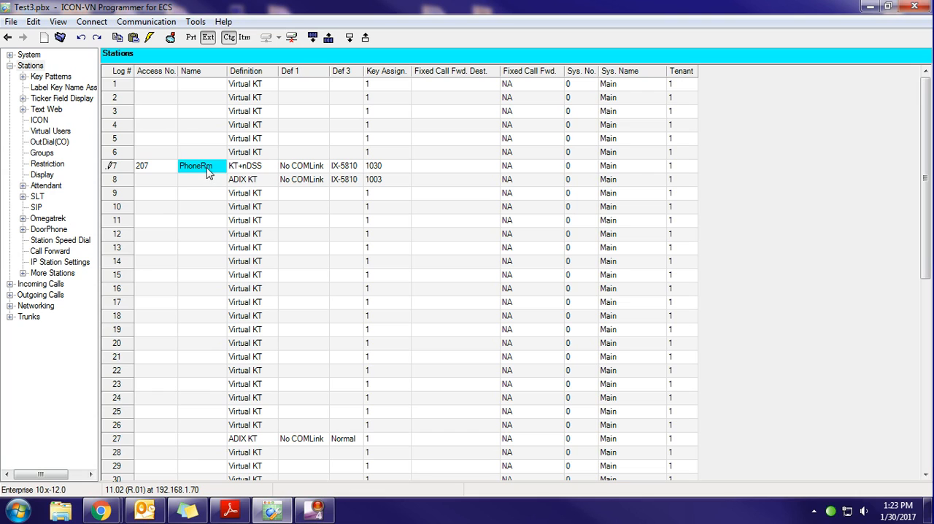
pyautogui.click(117, 167)
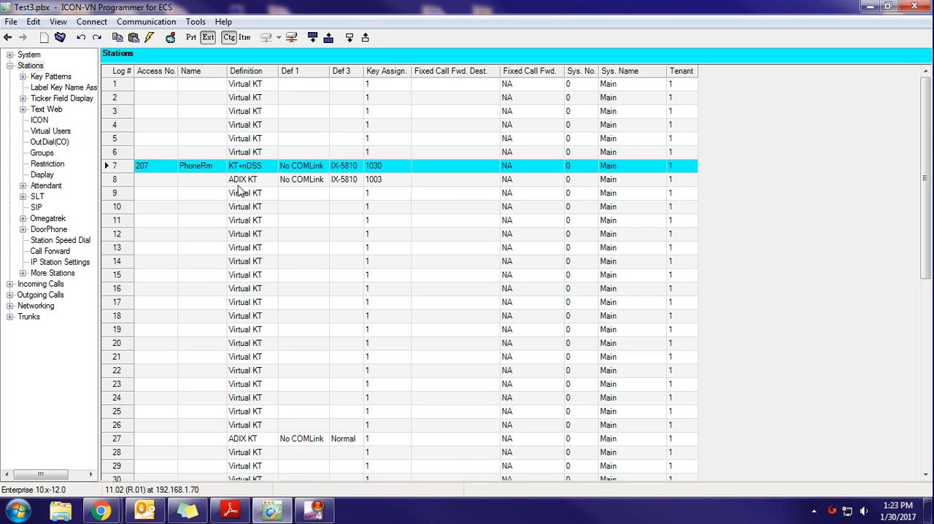
pyautogui.click(201, 178)
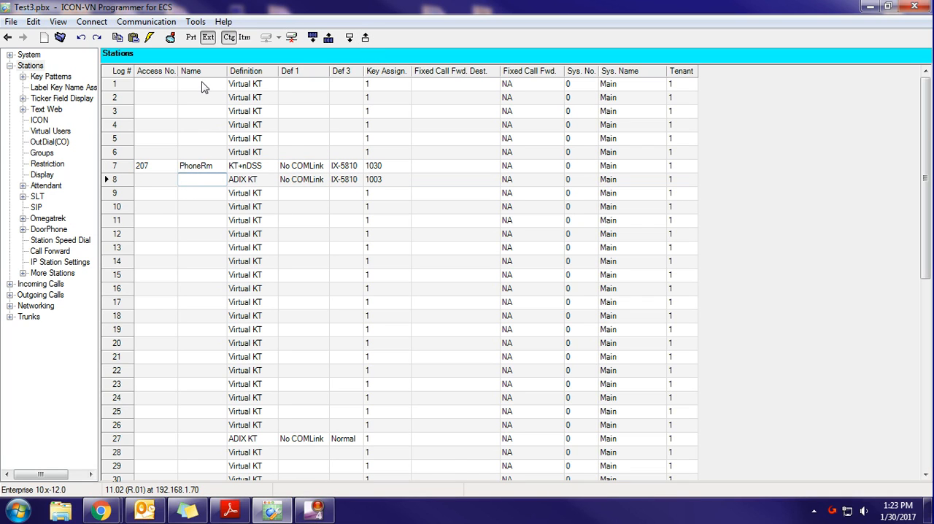
pyautogui.moveTo(222, 178)
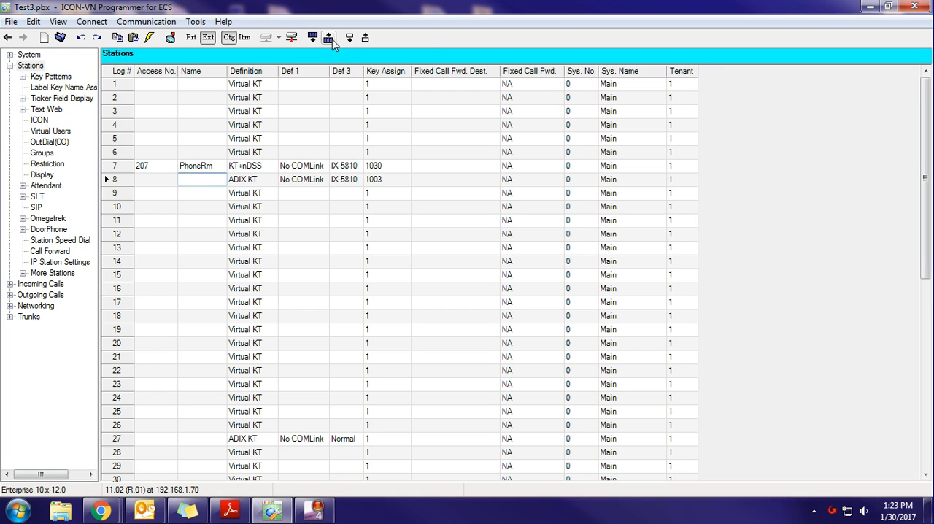
# - Tick Stations in the Upload Database to System dialog, then close it
pyautogui.click(334, 38)
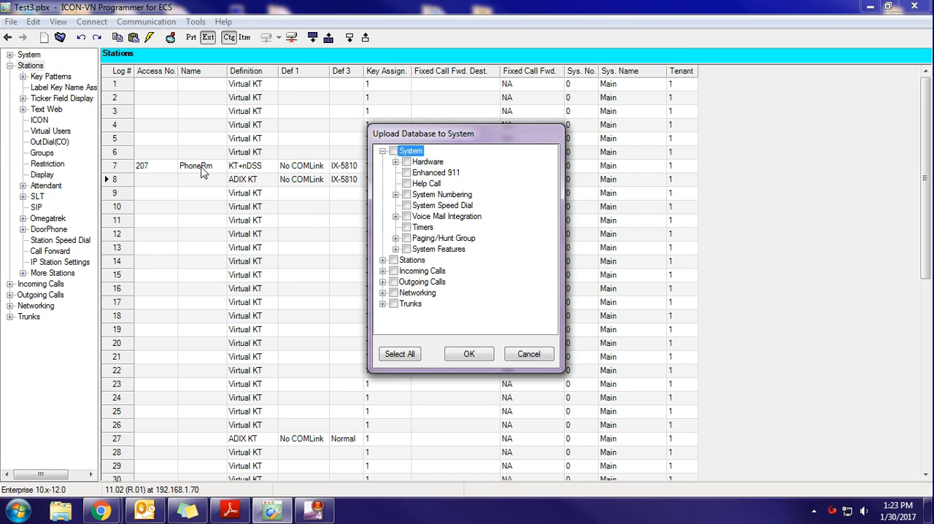
pyautogui.click(394, 260)
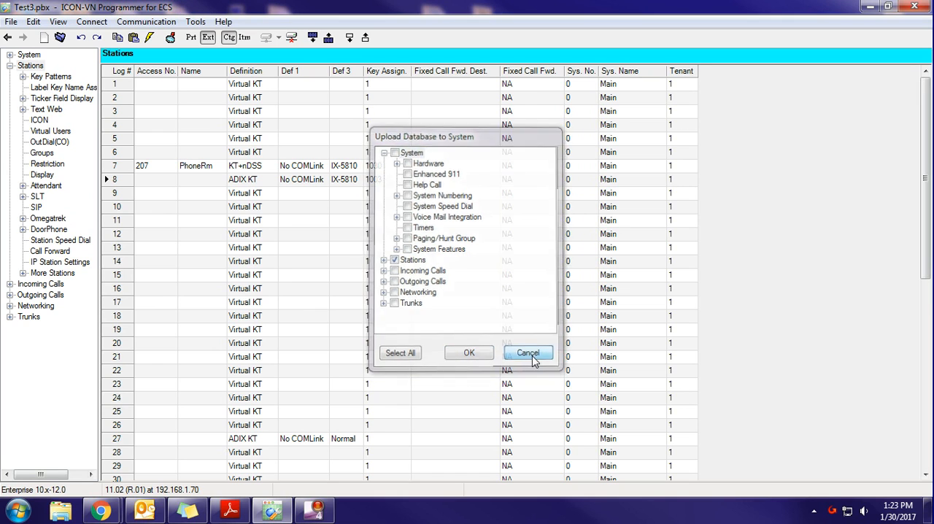
pyautogui.click(528, 352)
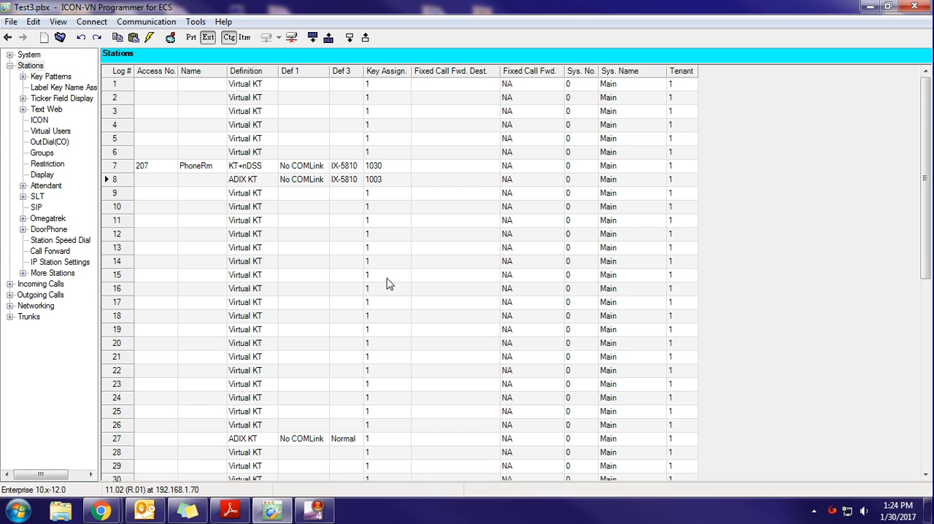
pyautogui.moveTo(176, 175)
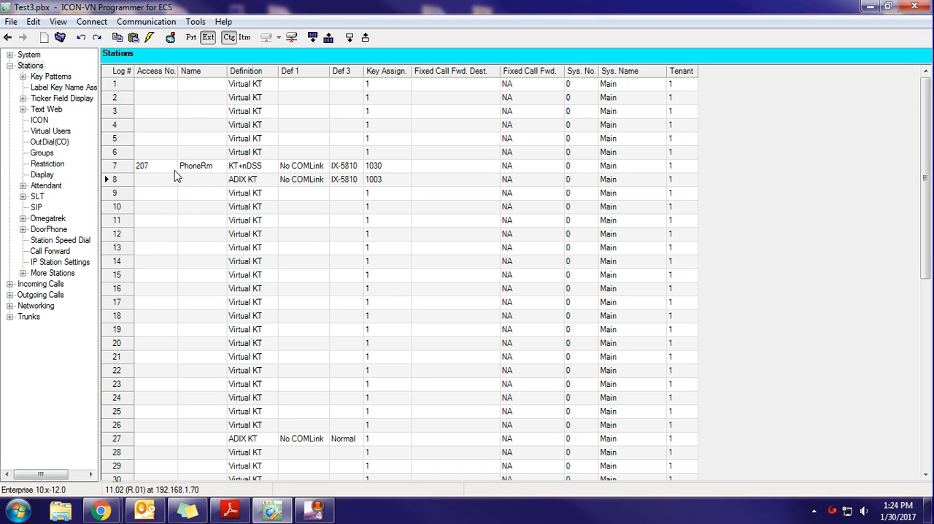
pyautogui.moveTo(162, 169)
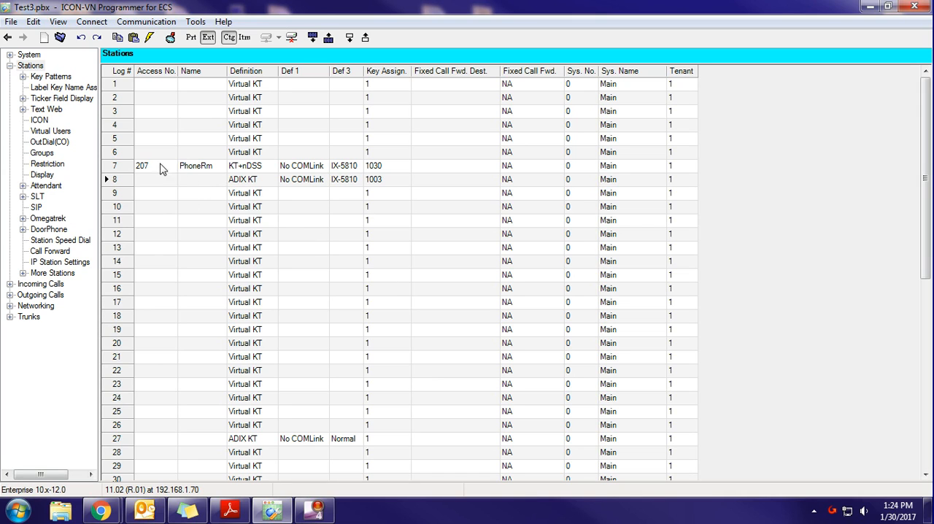
pyautogui.moveTo(129, 171)
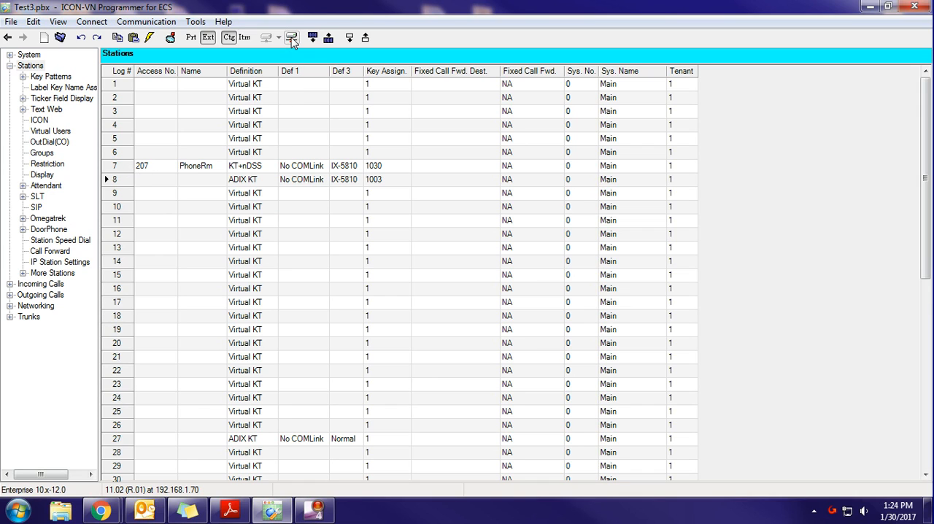
pyautogui.moveTo(298, 38)
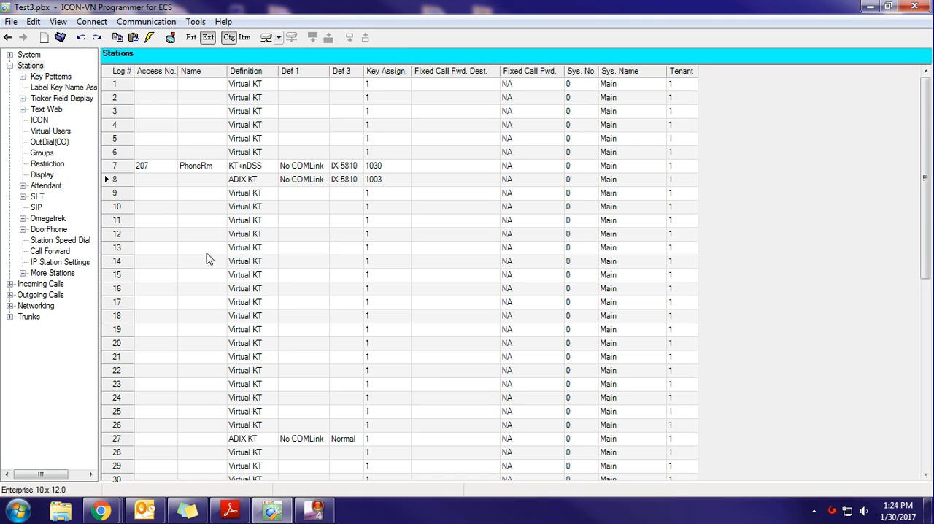
pyautogui.moveTo(224, 133)
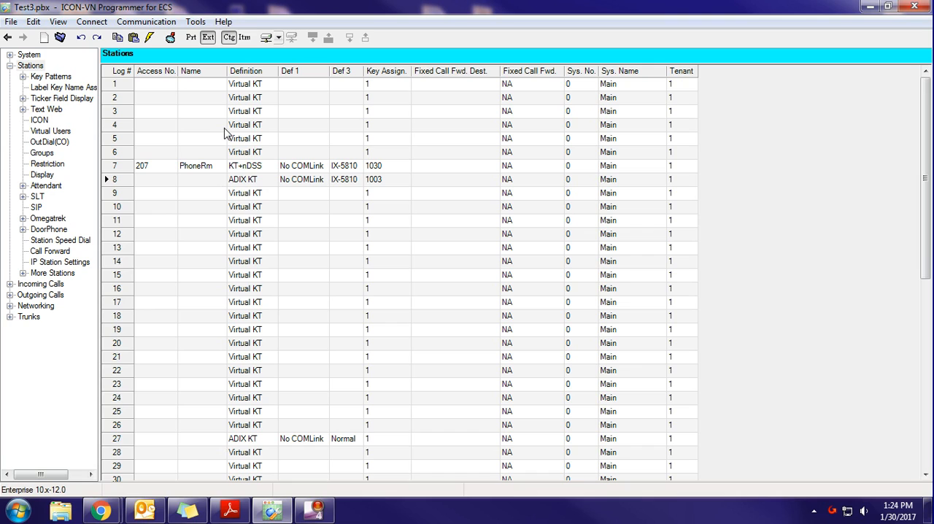
pyautogui.moveTo(231, 129)
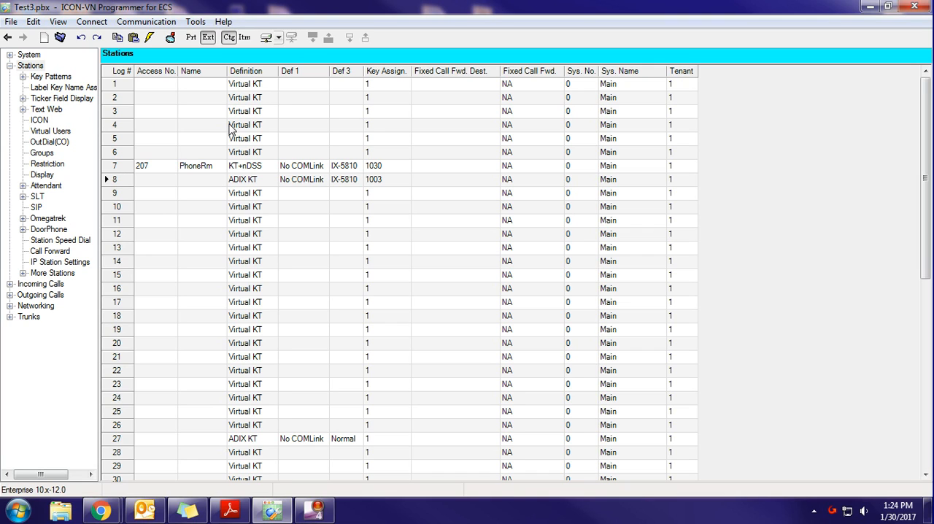
pyautogui.moveTo(184, 115)
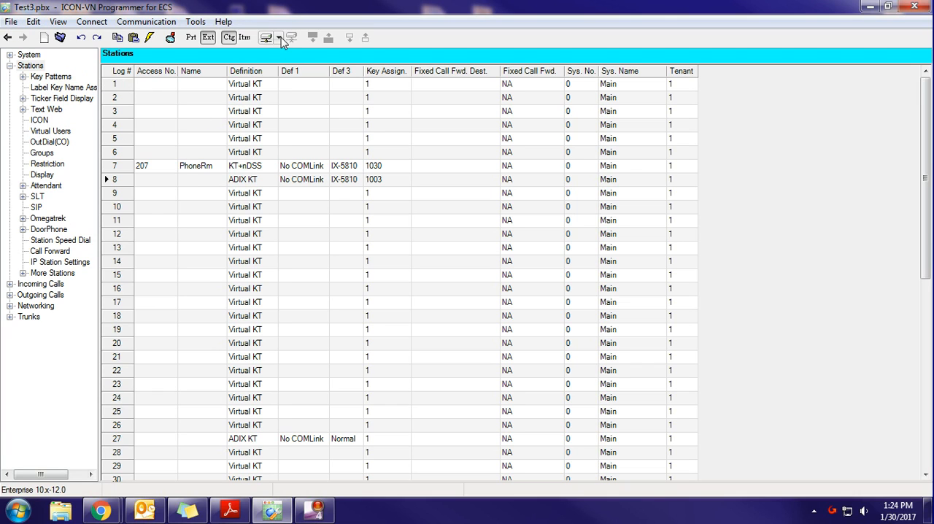
pyautogui.moveTo(269, 41)
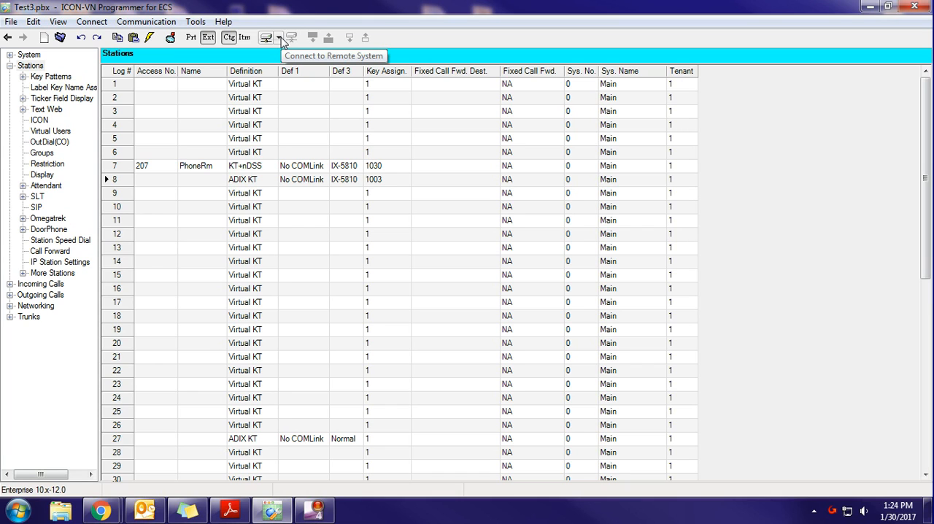
# - Reconnect to the remote system at 192.168.1.70 from the Connect dropdown
pyautogui.click(287, 38)
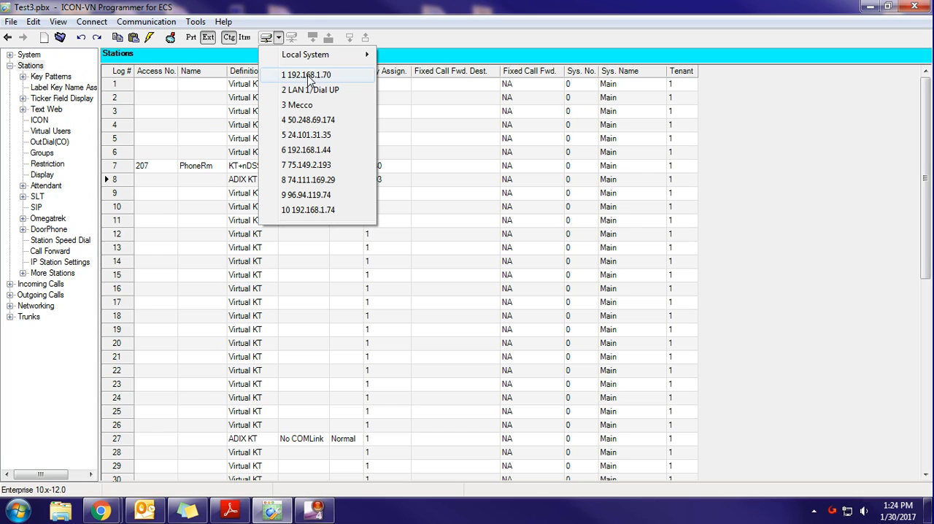
pyautogui.click(301, 74)
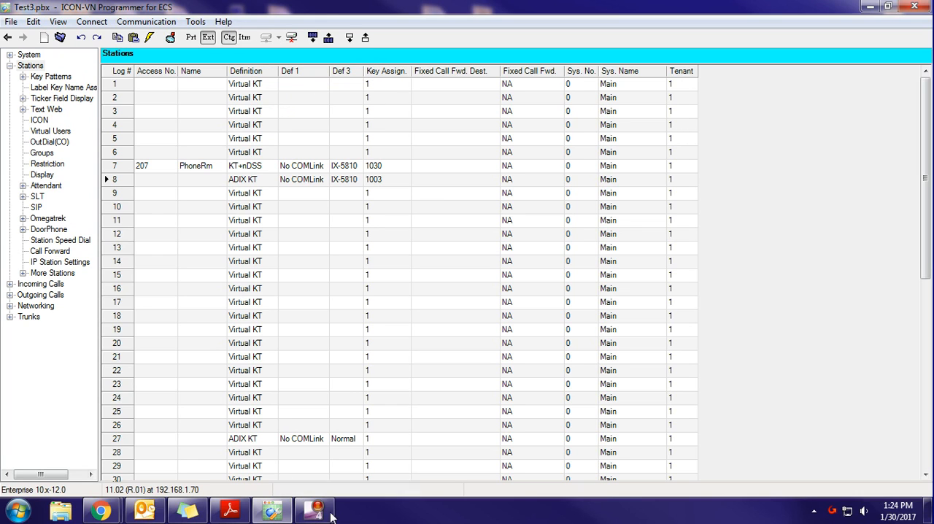
pyautogui.moveTo(114, 494)
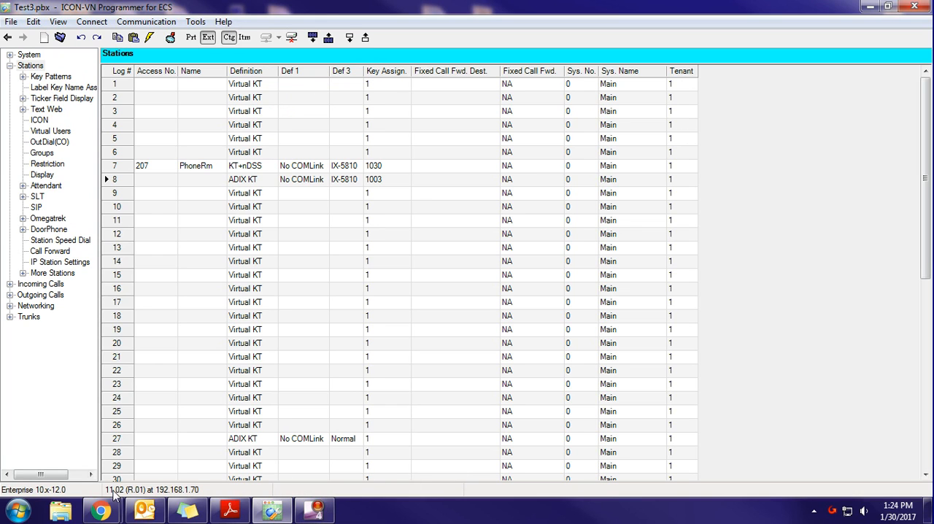
pyautogui.moveTo(168, 170)
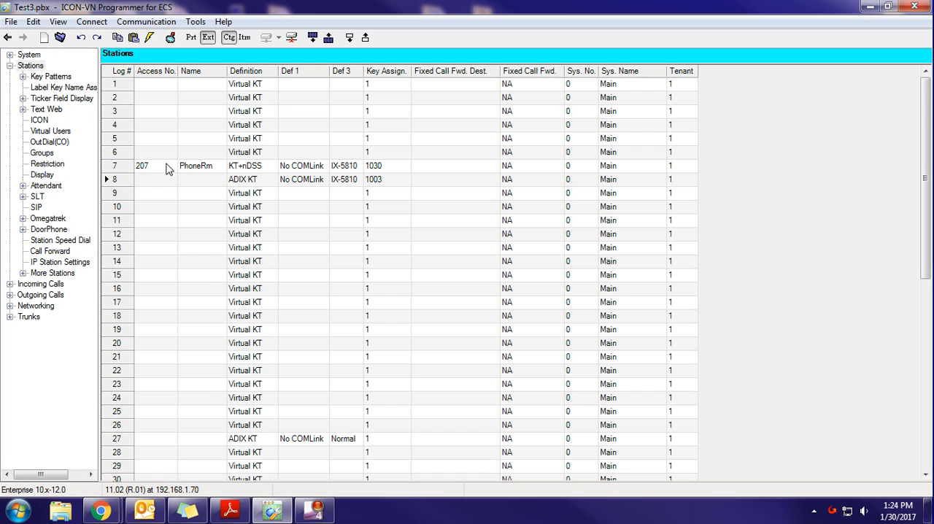